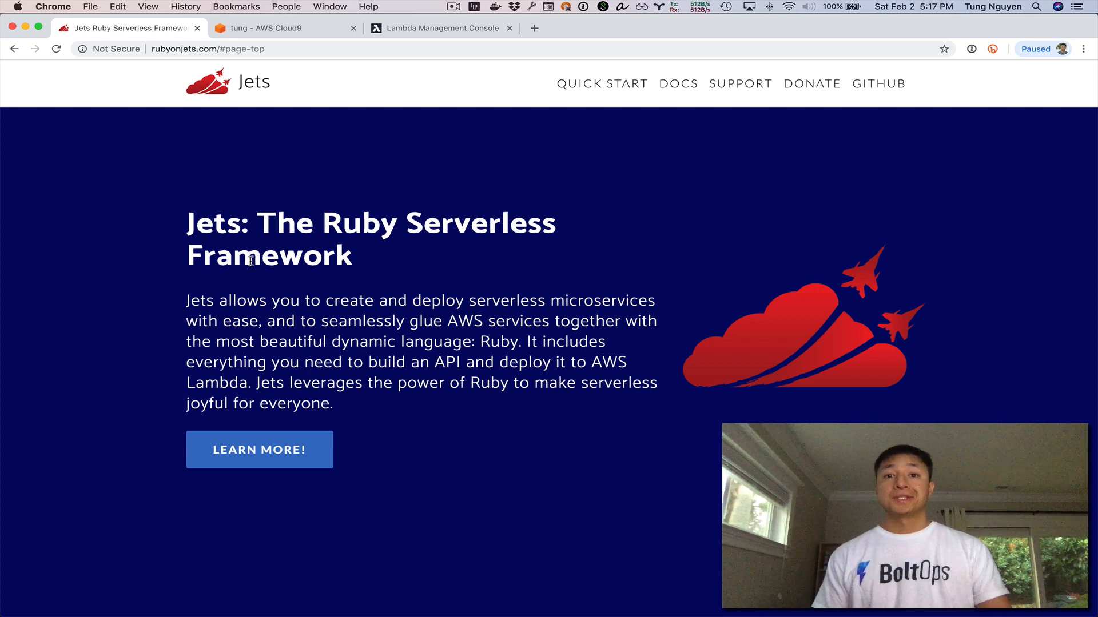
mouse_move(782, 112)
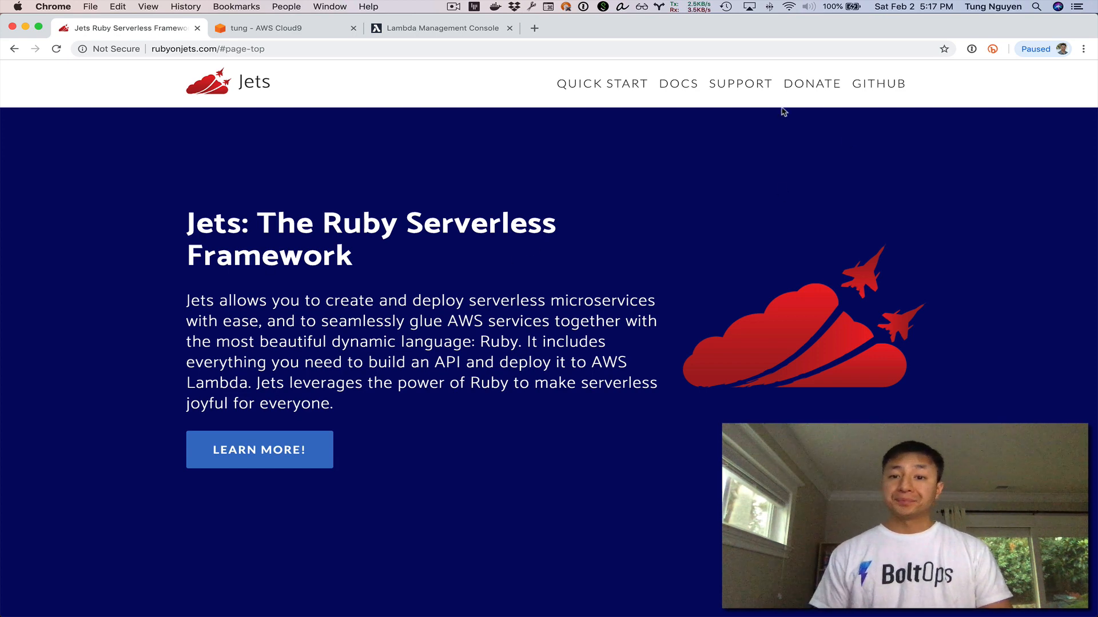
Read the Jets Functions, Controllers and Routing docs, ending on the Jobs scheduled-job example
click(678, 84)
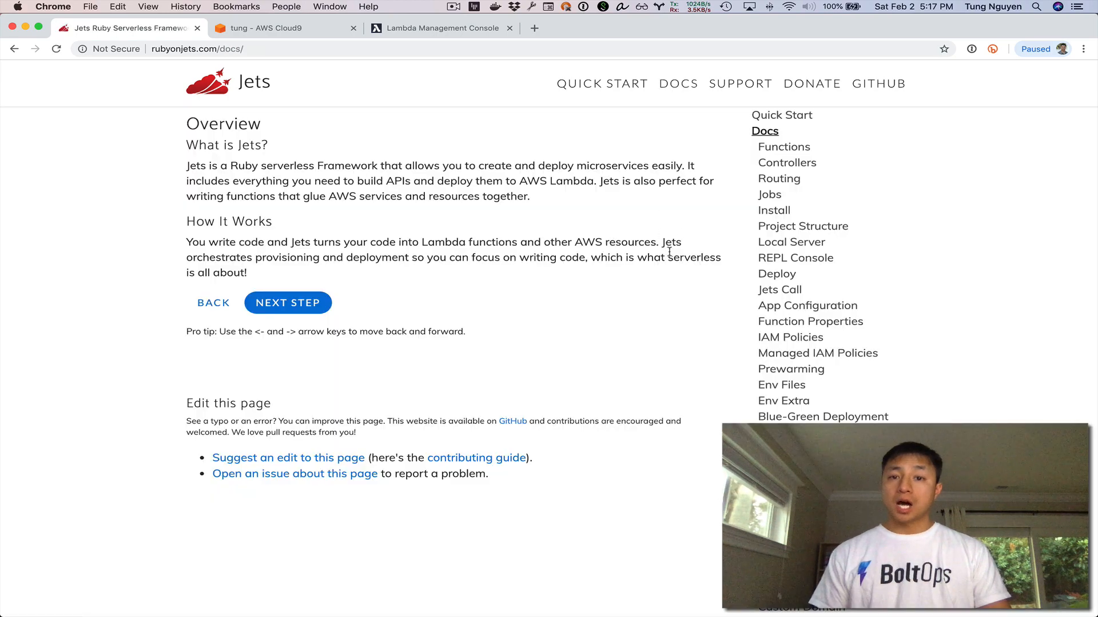
mouse_move(783, 152)
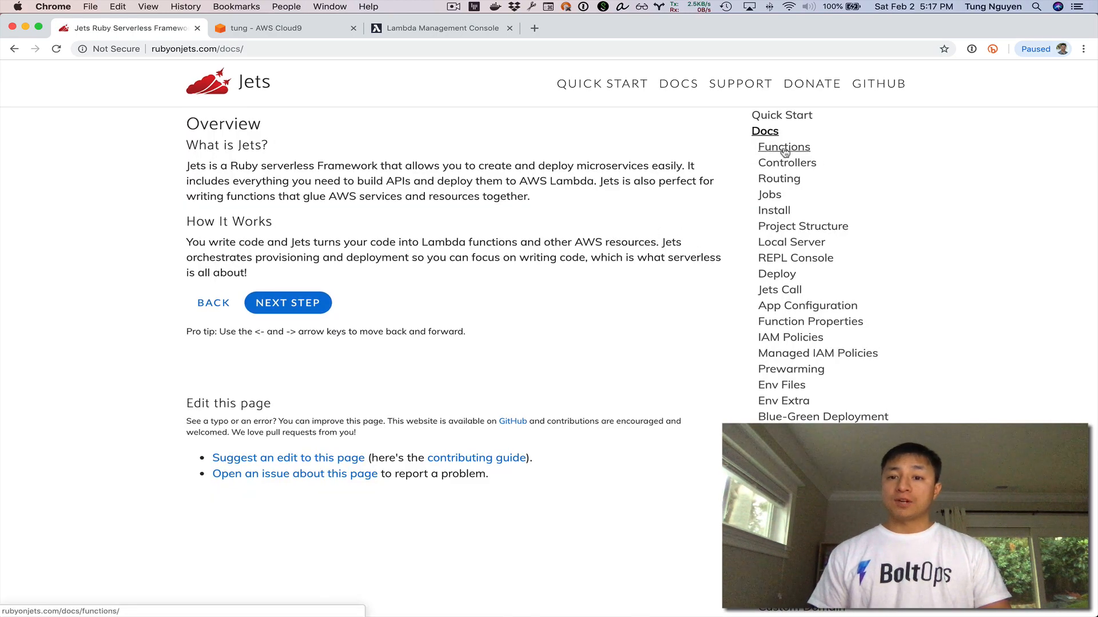
click(783, 147)
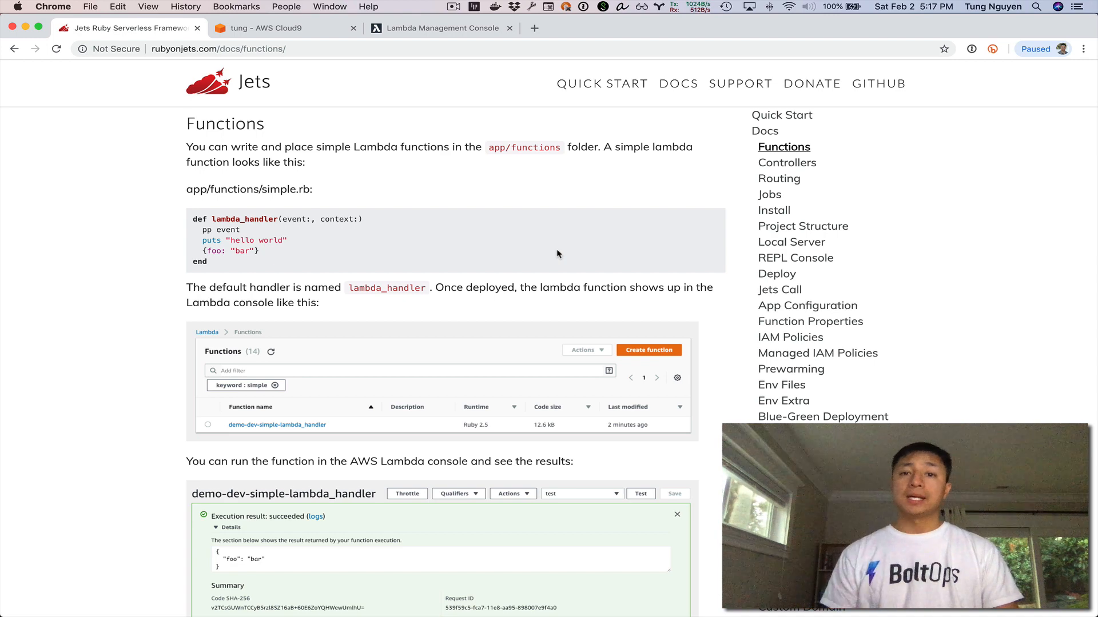
mouse_move(793, 167)
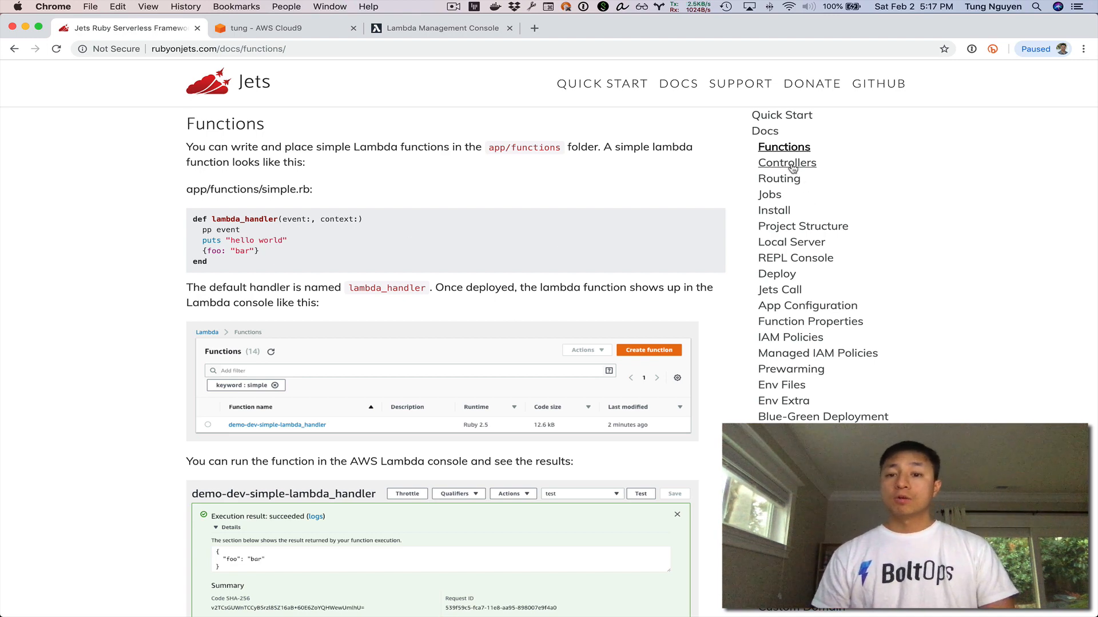
click(787, 163)
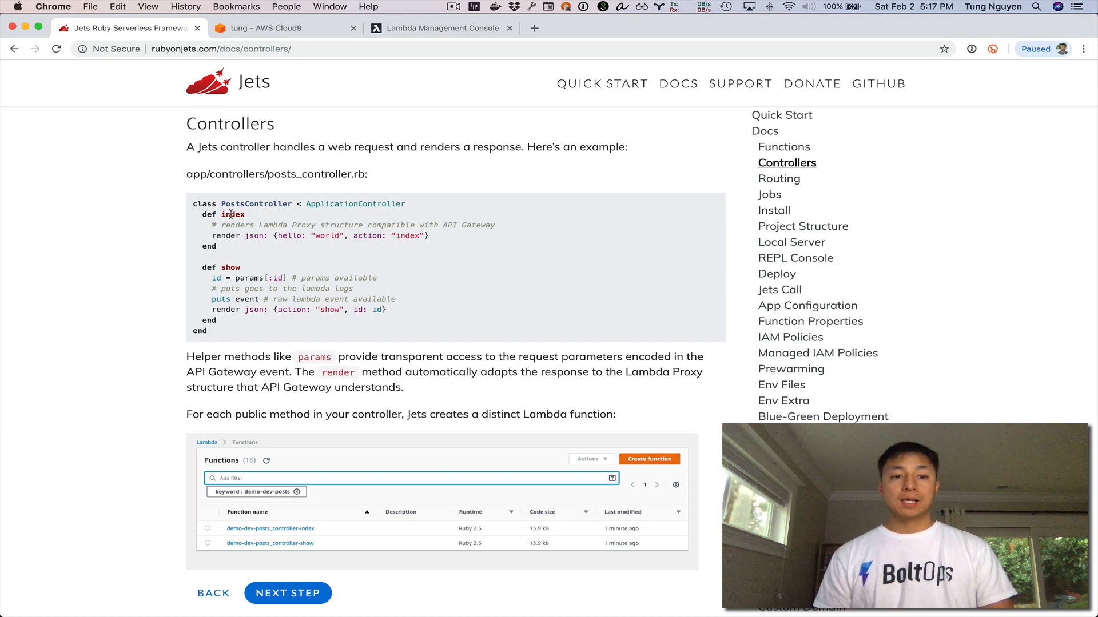
double_click(232, 214)
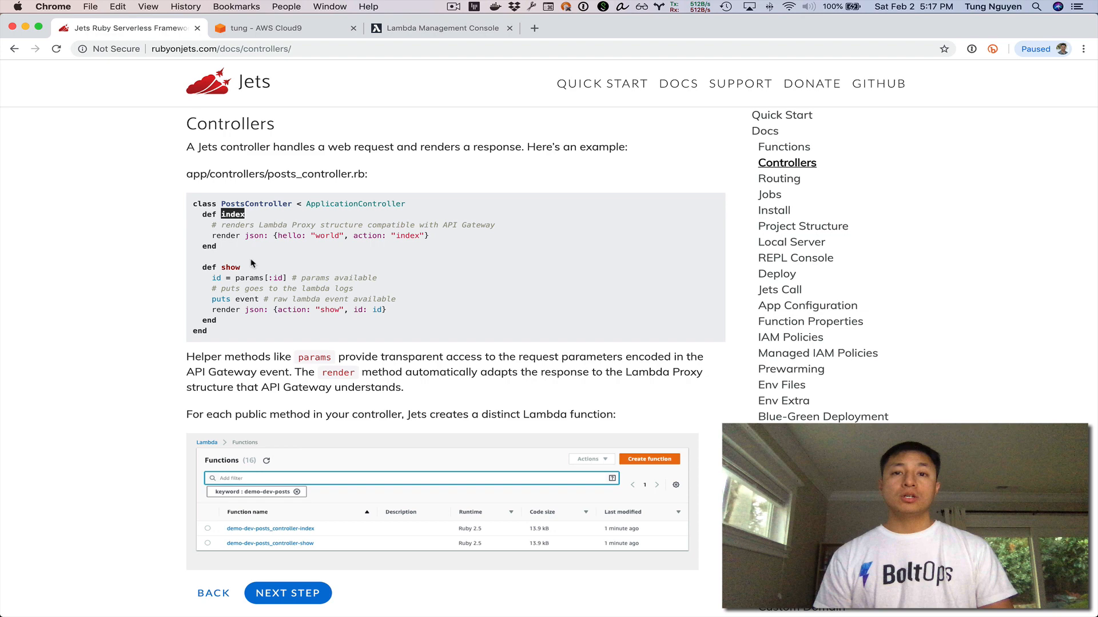
mouse_move(266, 258)
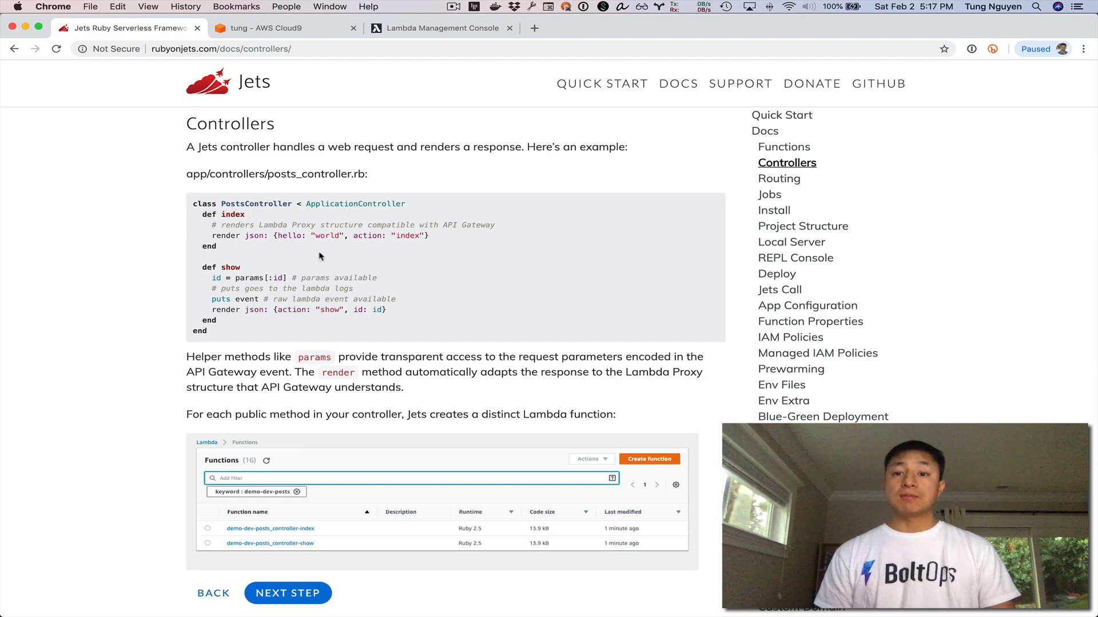
click(779, 178)
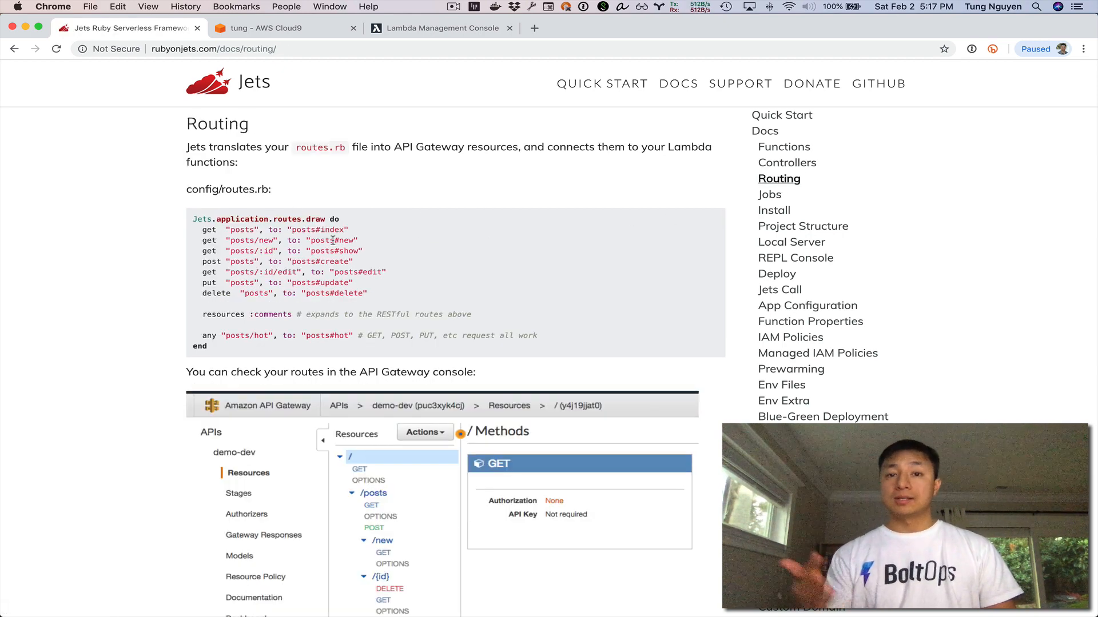
mouse_move(773, 197)
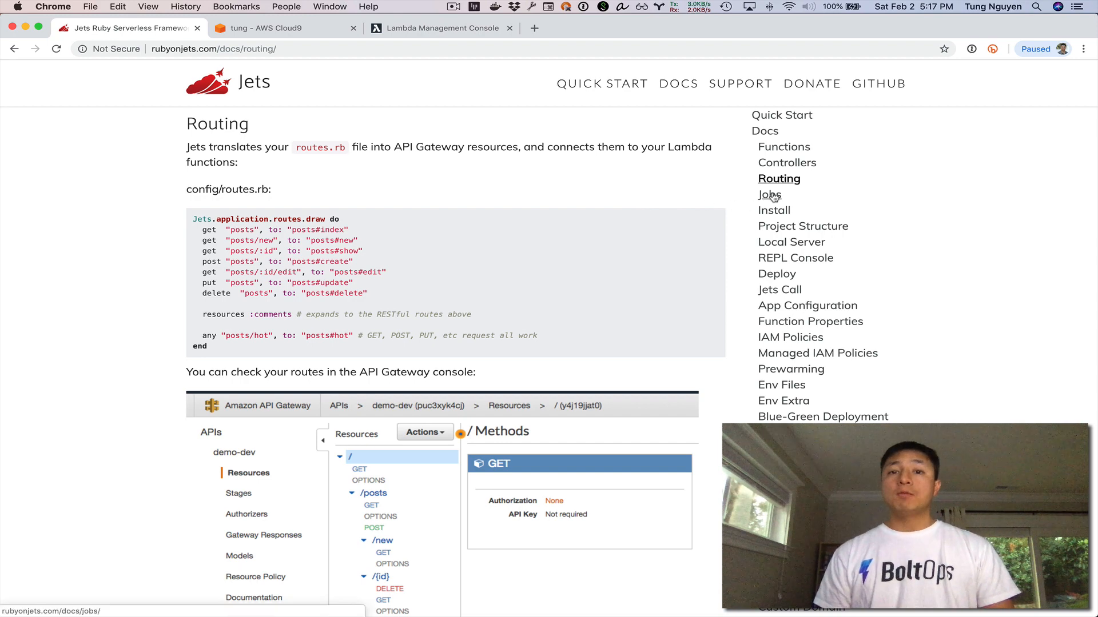
click(768, 194)
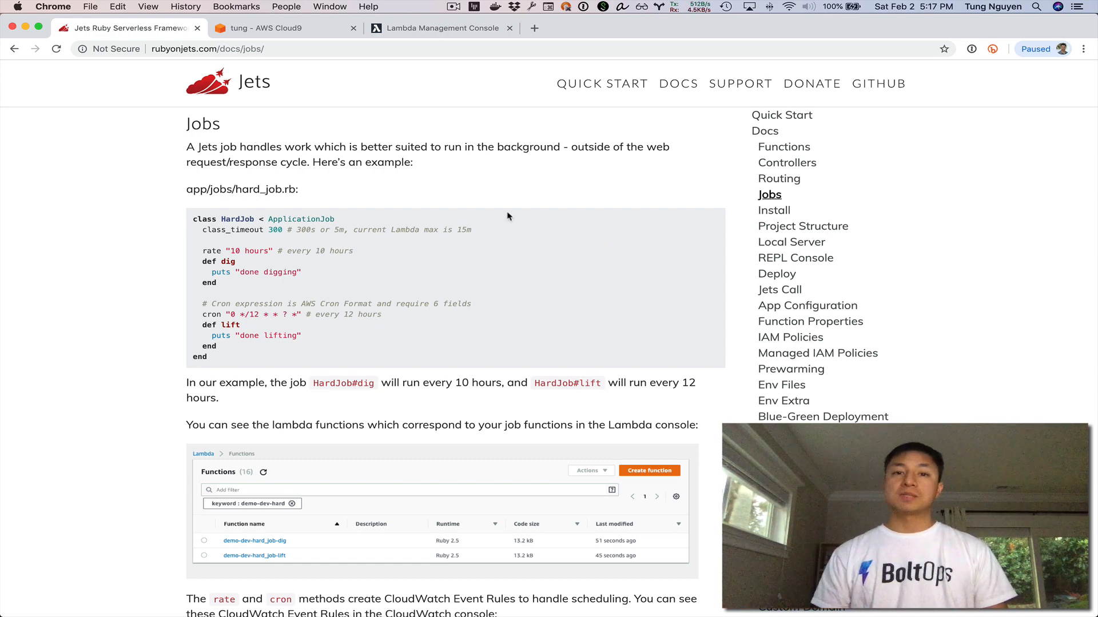
mouse_move(706, 185)
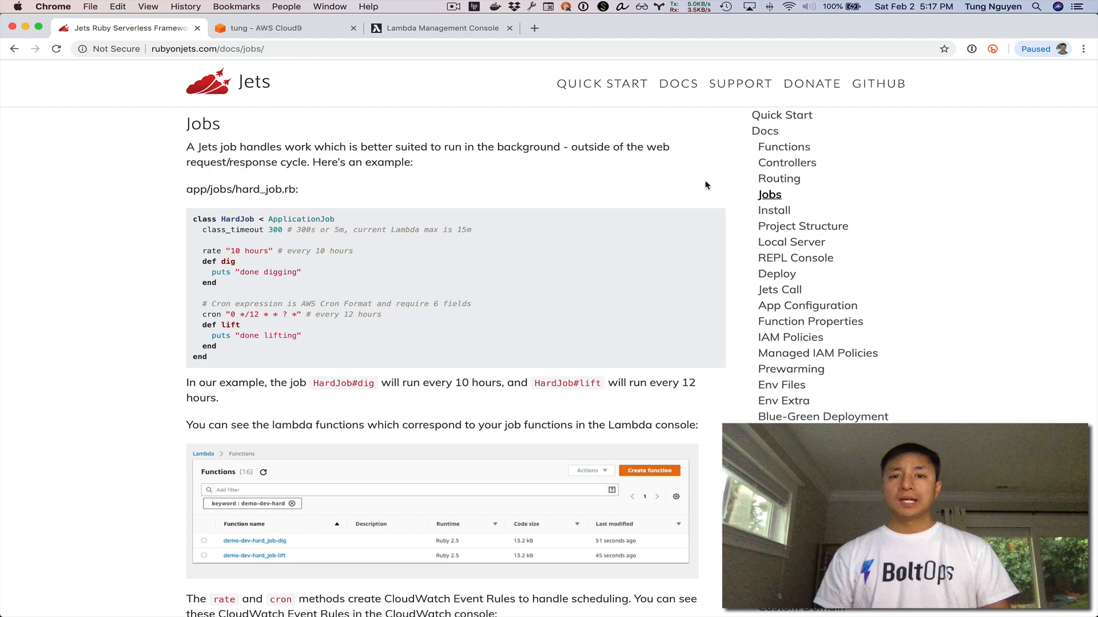
Run 'jets new hello' in the Cloud9 terminal to generate the hello project
click(263, 28)
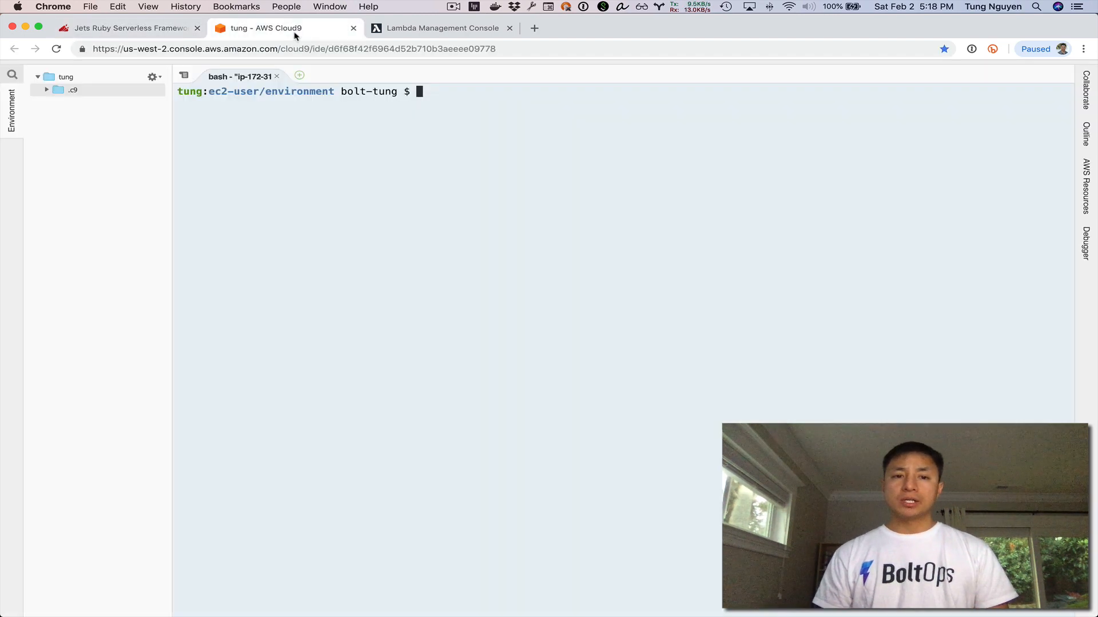
text(jets new hello)
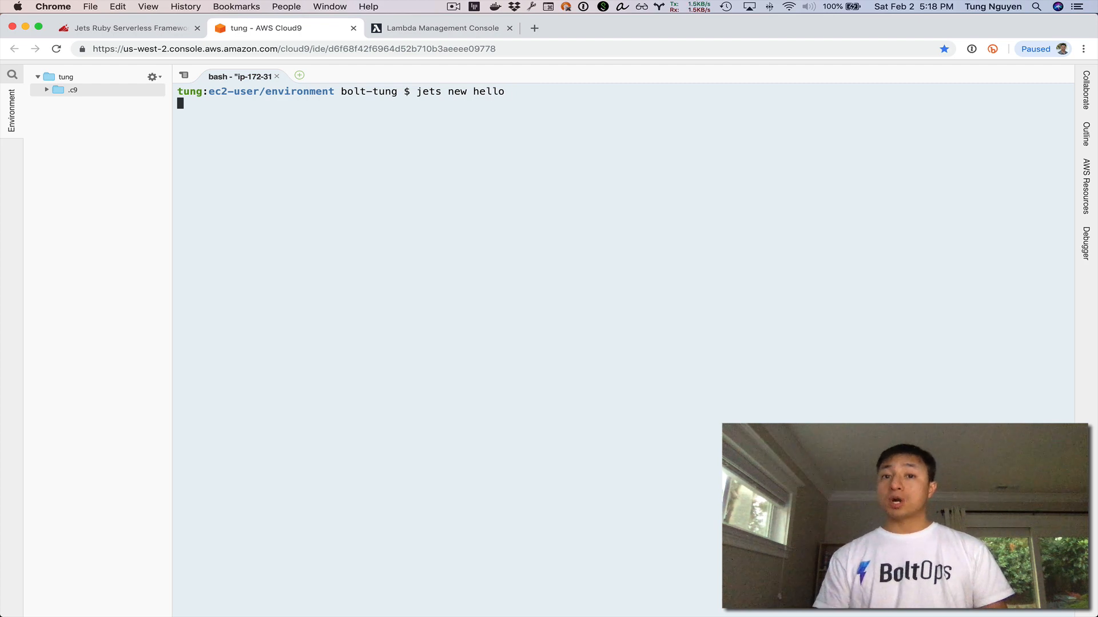
key(Return)
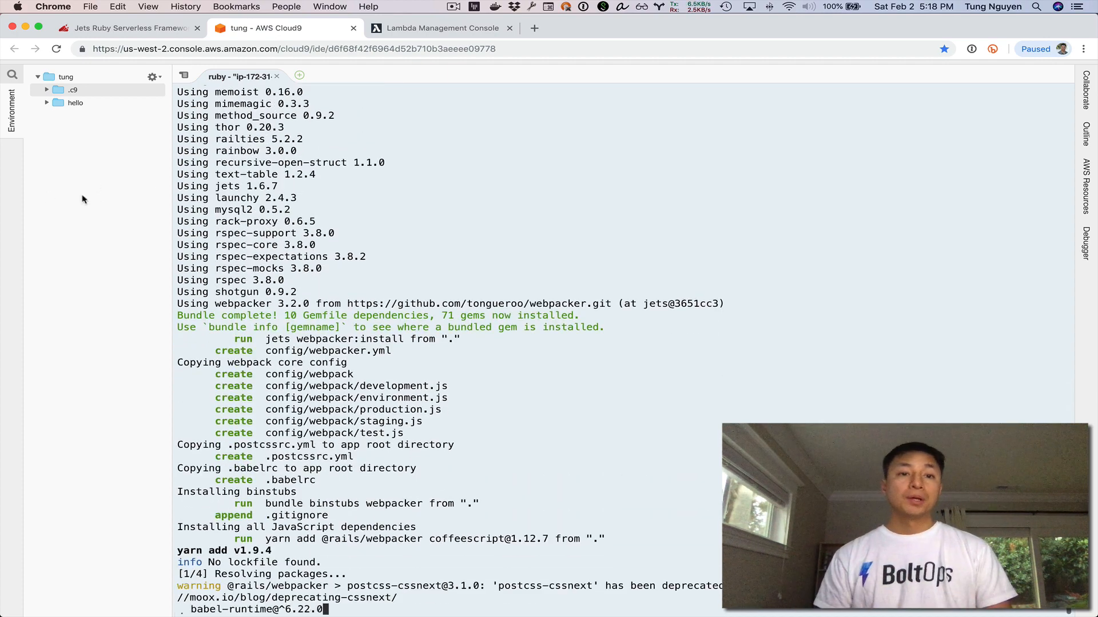
Add a new file named simple.rb under hello/app/functions
click(75, 103)
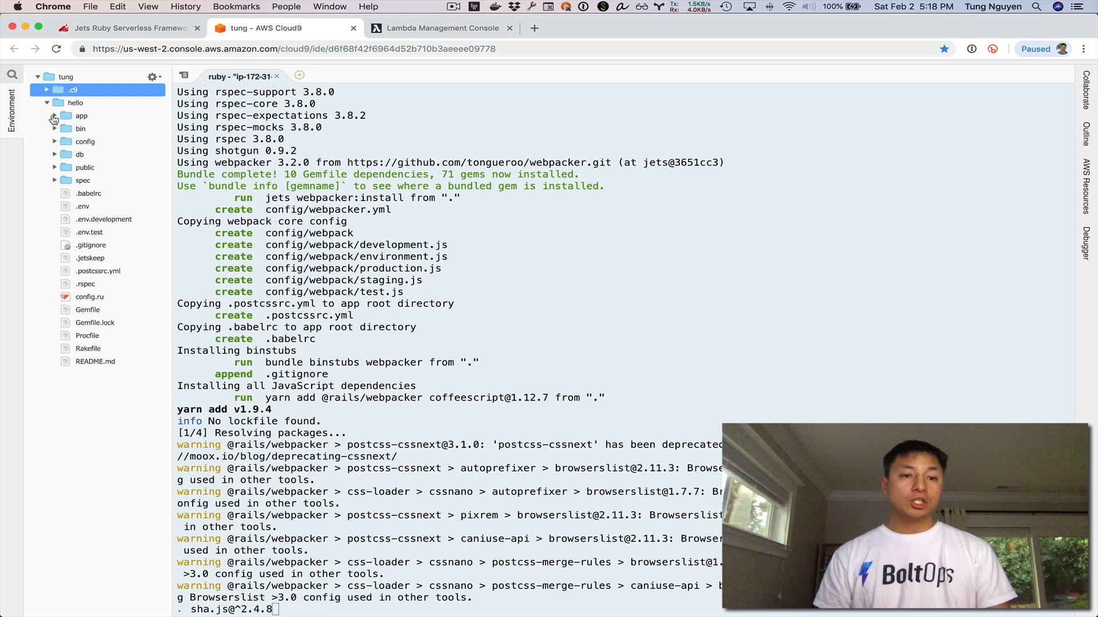
right_click(81, 115)
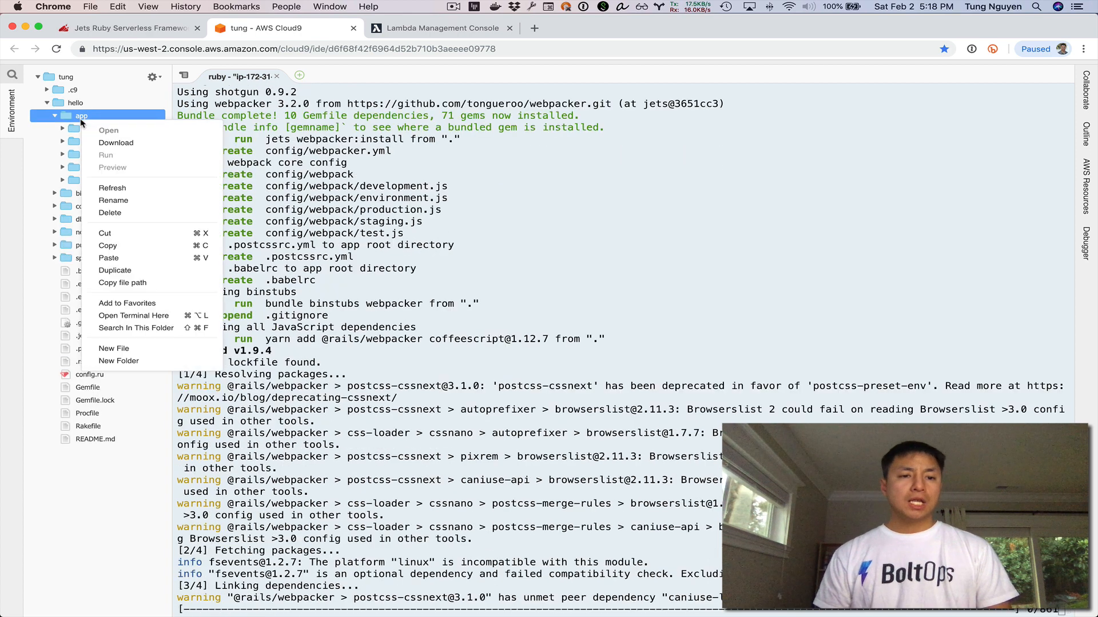
click(118, 361)
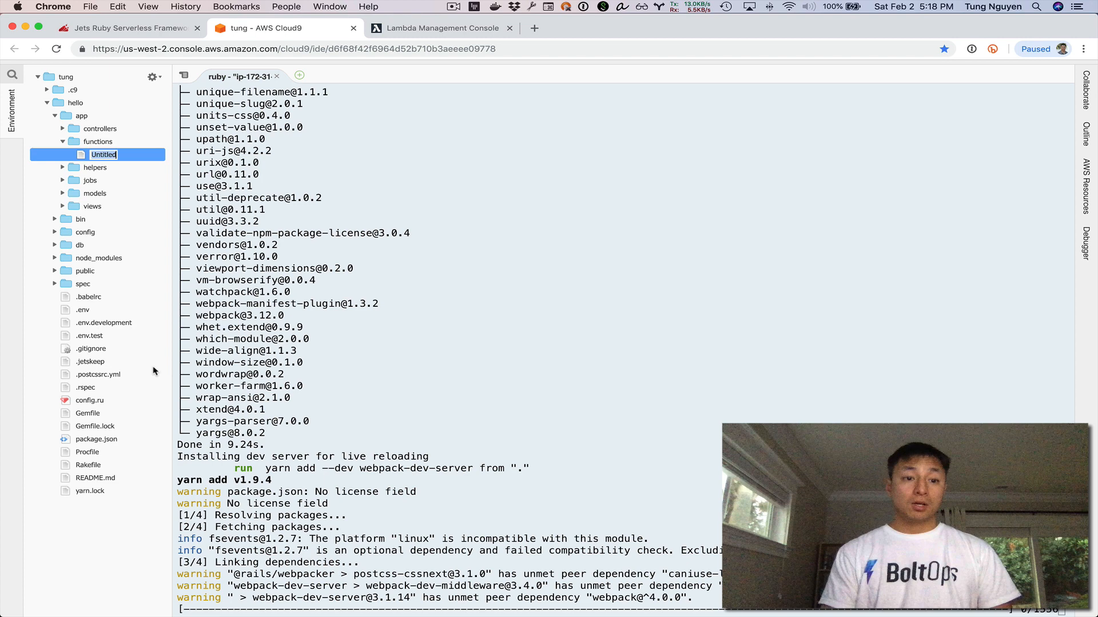
text(simple.rb)
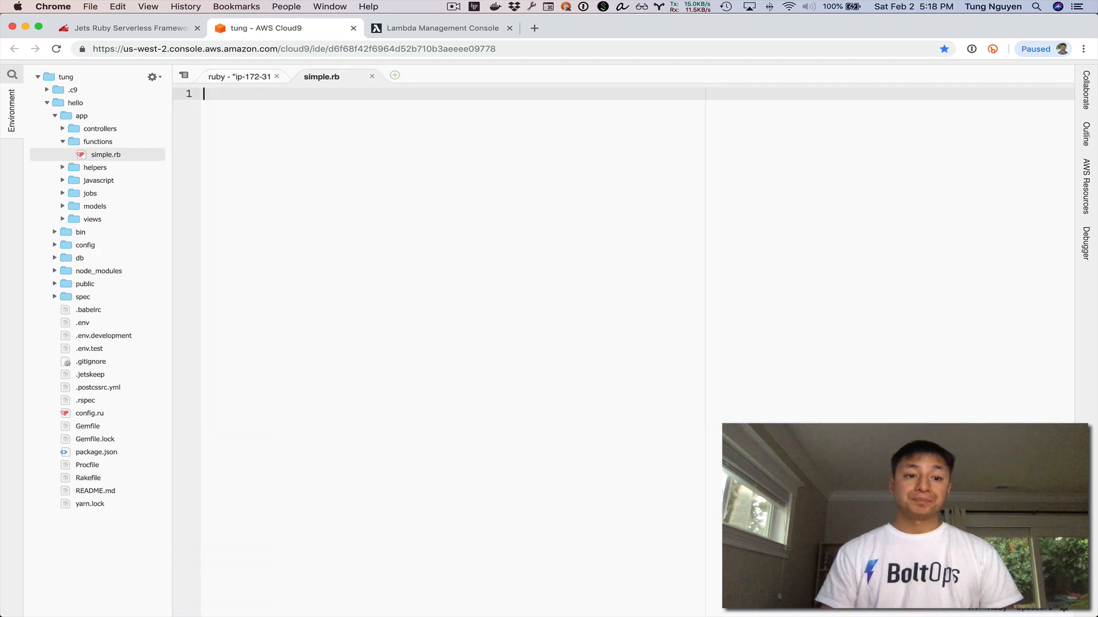
Paste the Functions docs' lambda_handler example, returning foo: bar, into simple.rb
click(132, 28)
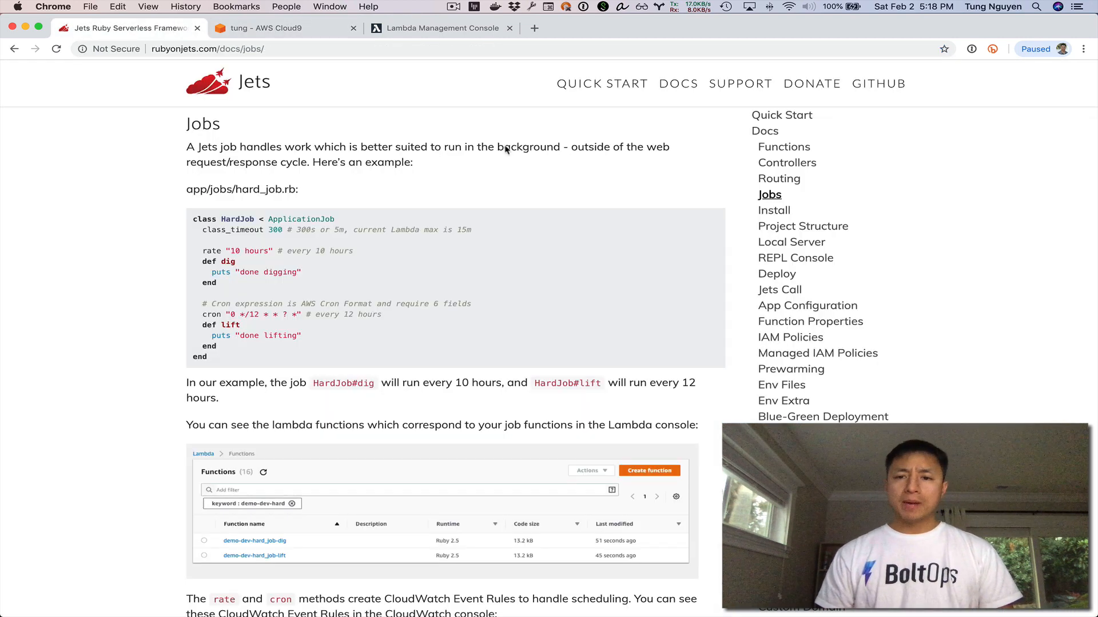
click(784, 147)
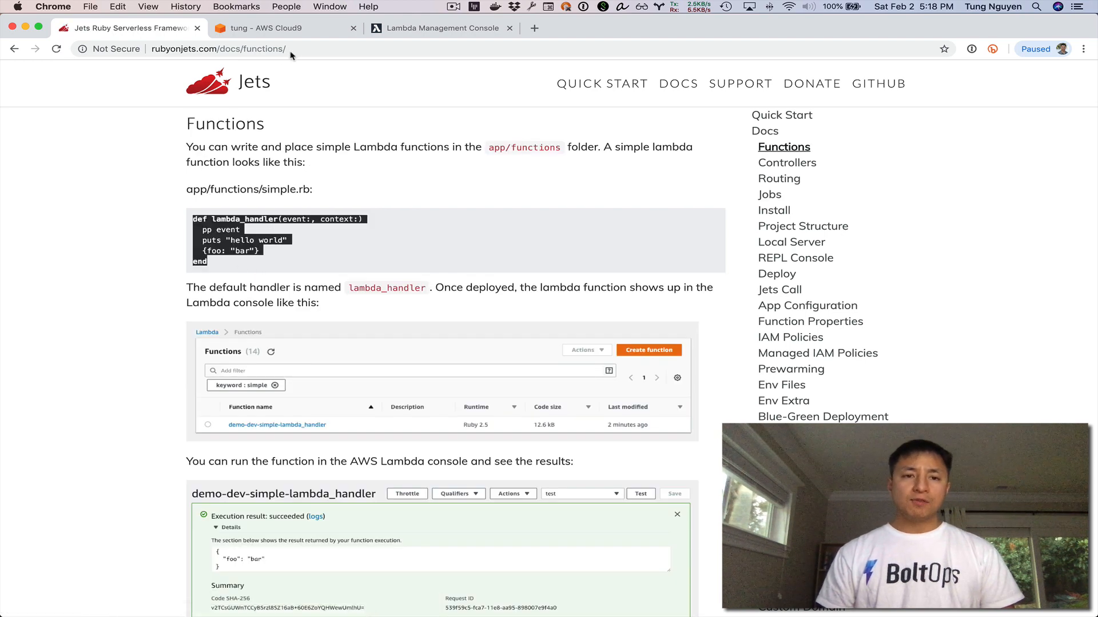
click(273, 28)
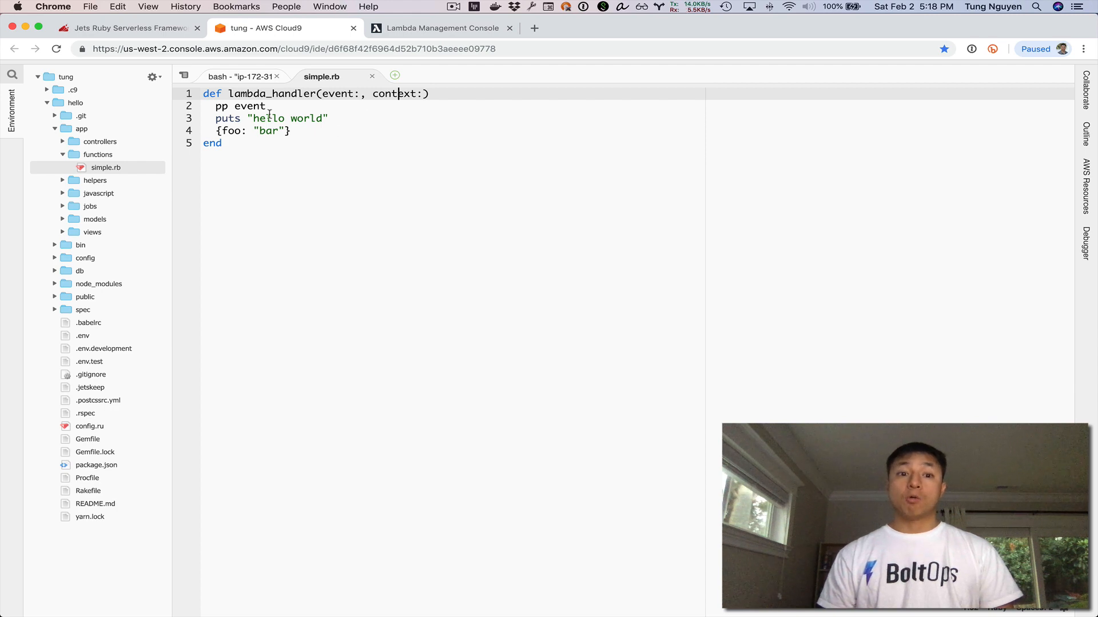
double_click(250, 105)
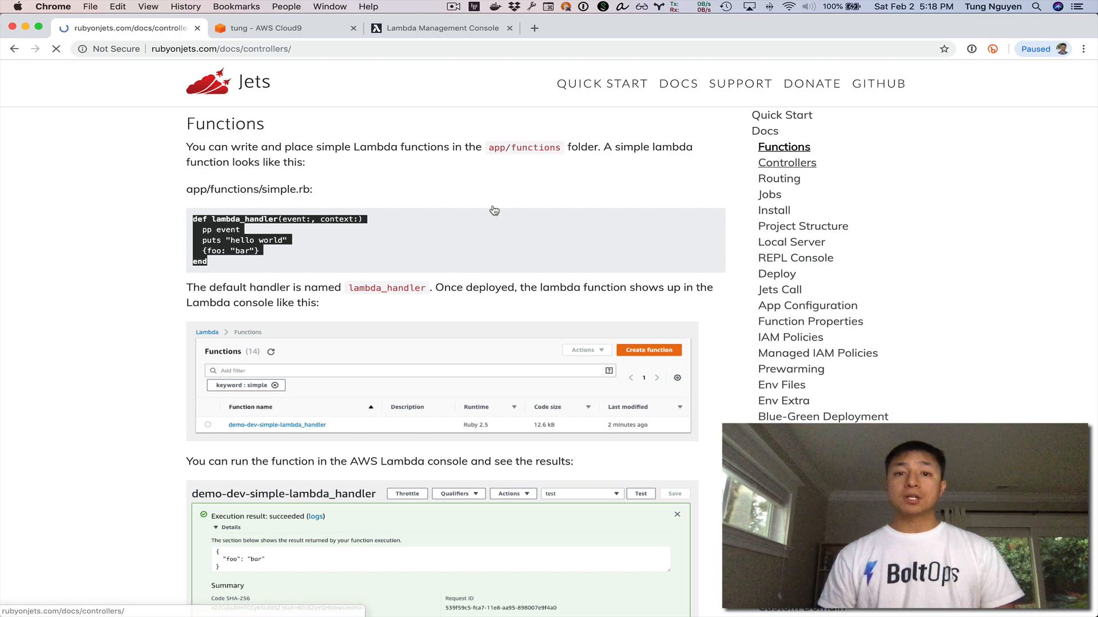
Create posts_controller.rb from the Controllers docs example and add puts "Hello world" to index
click(787, 163)
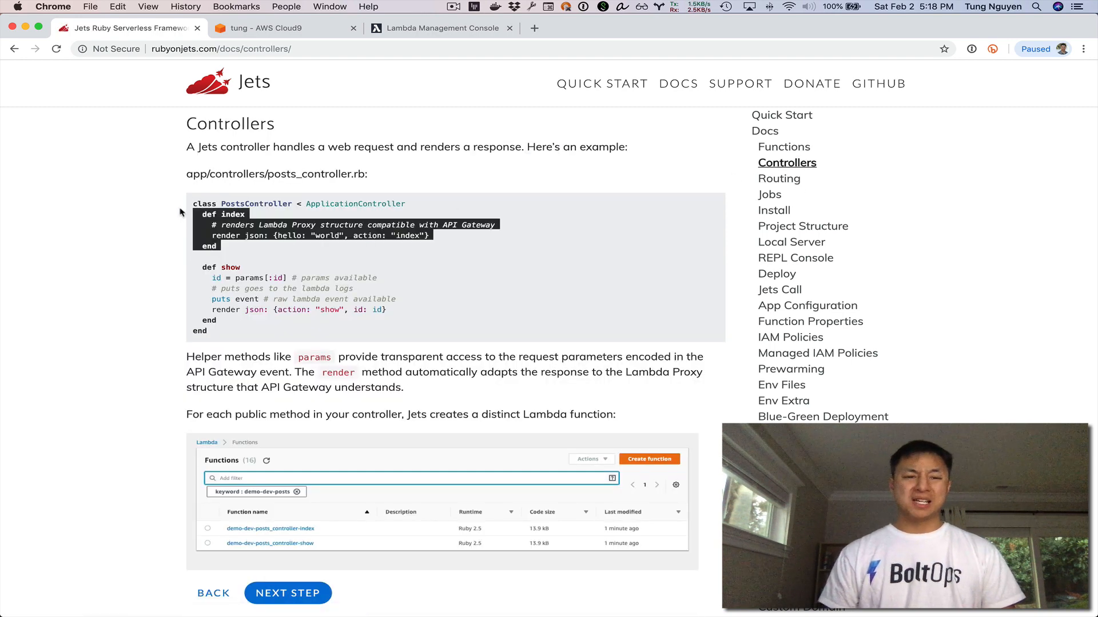
click(275, 28)
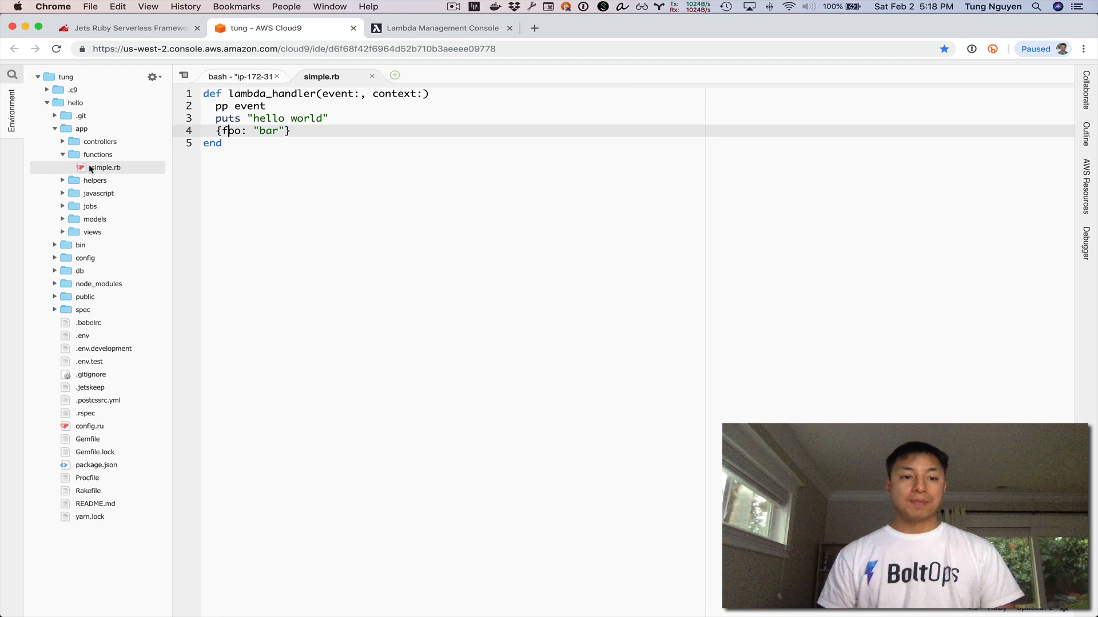
click(100, 142)
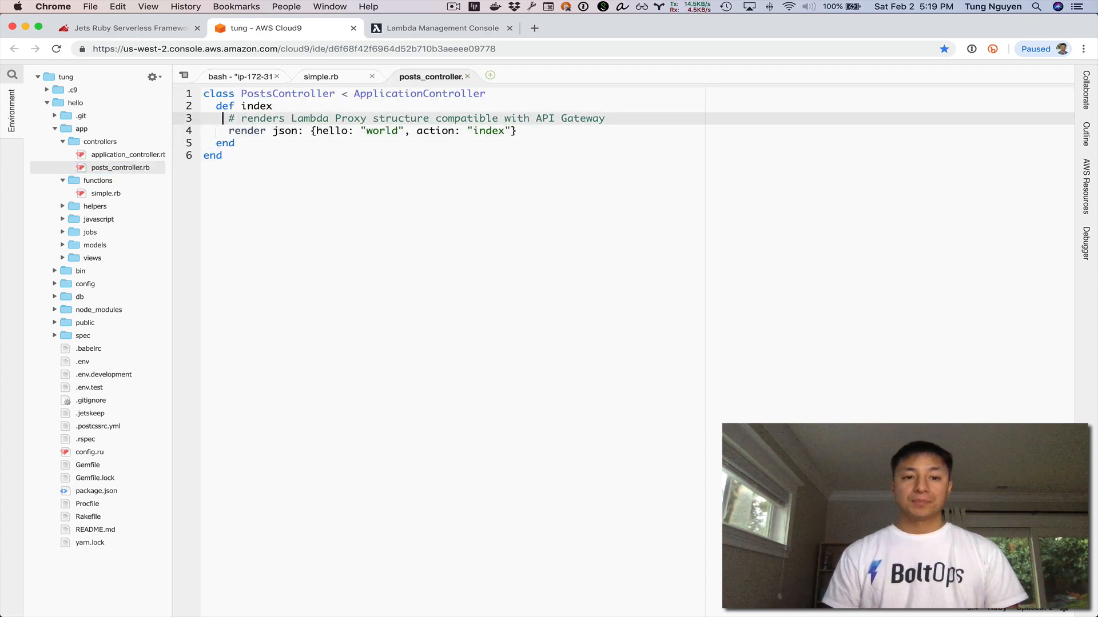
text(puts "Hello")
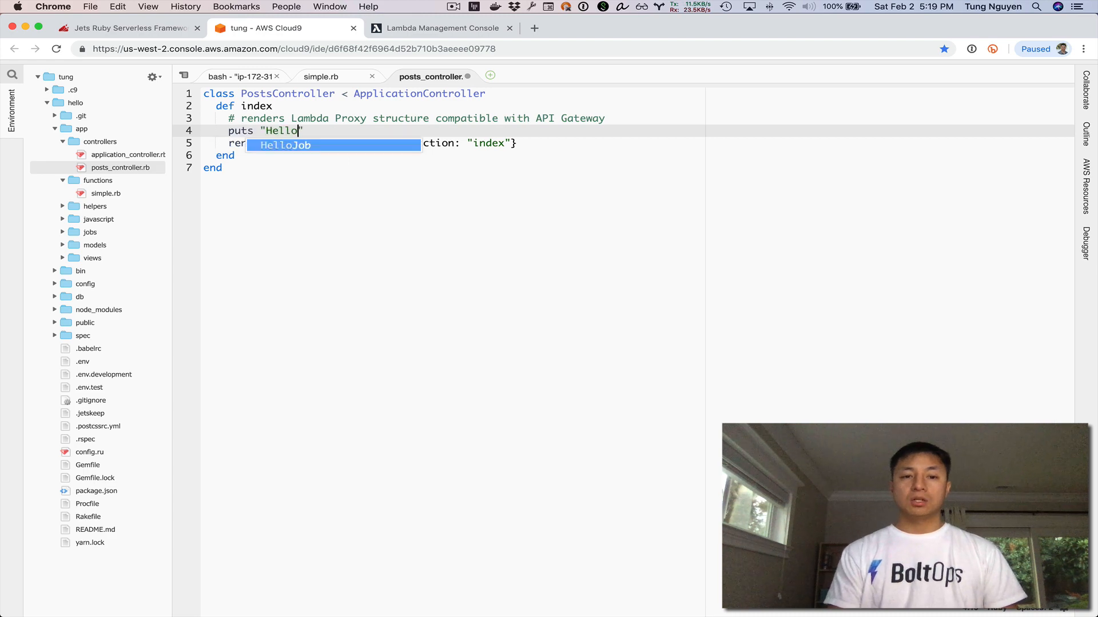
text(world)
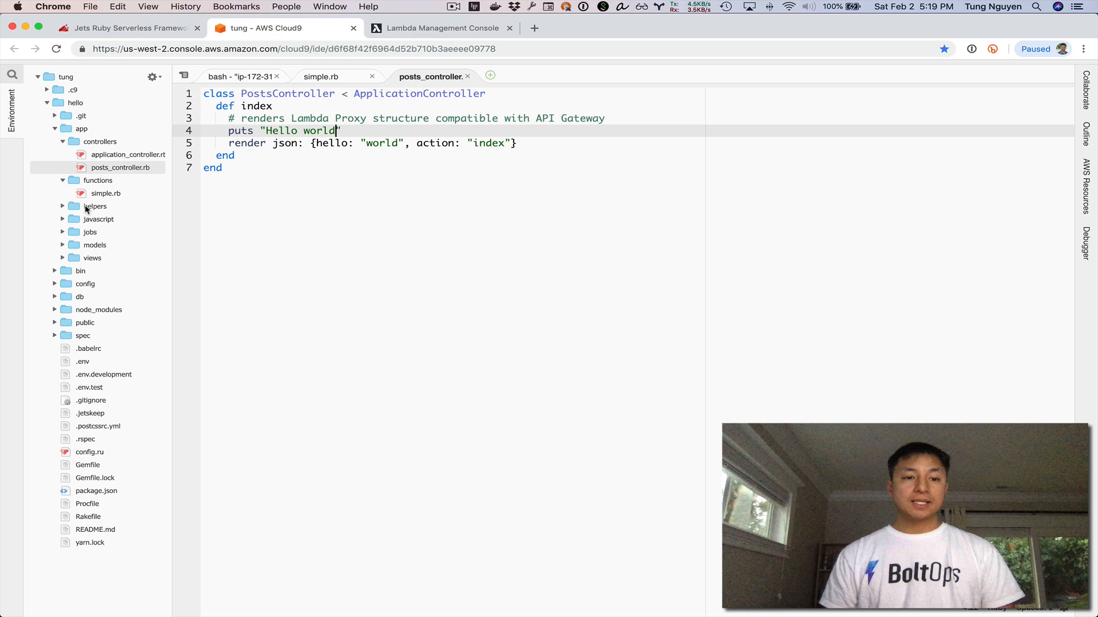
Create app/jobs/hello_job.rb from the HardJob example as HelloJob, with hi printing 'hi there'
right_click(89, 232)
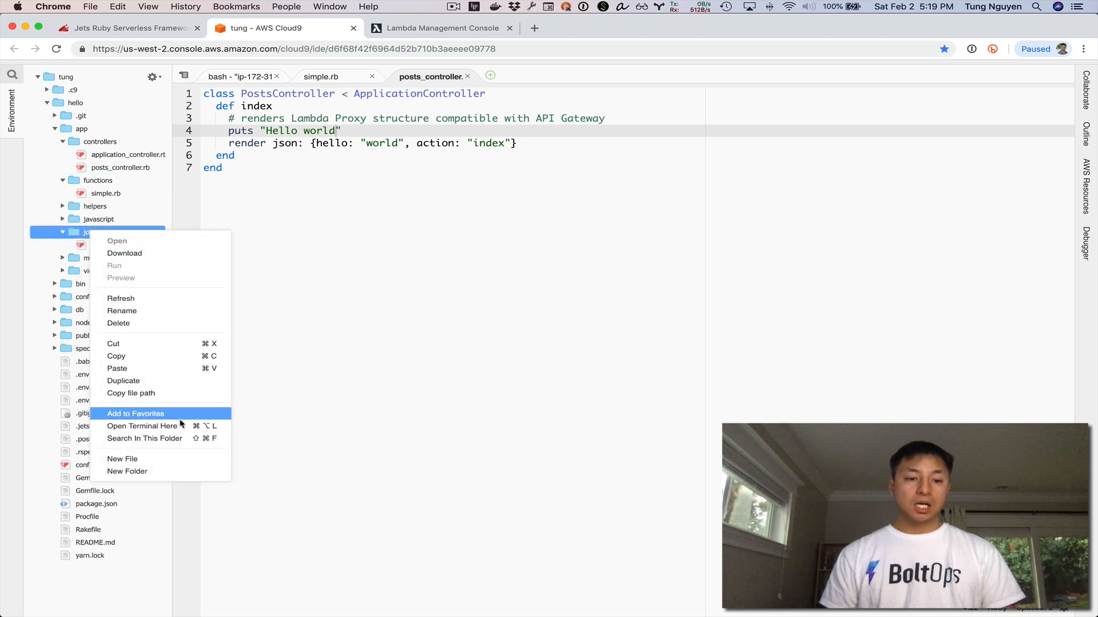
click(122, 459)
text(hello_job.rb)
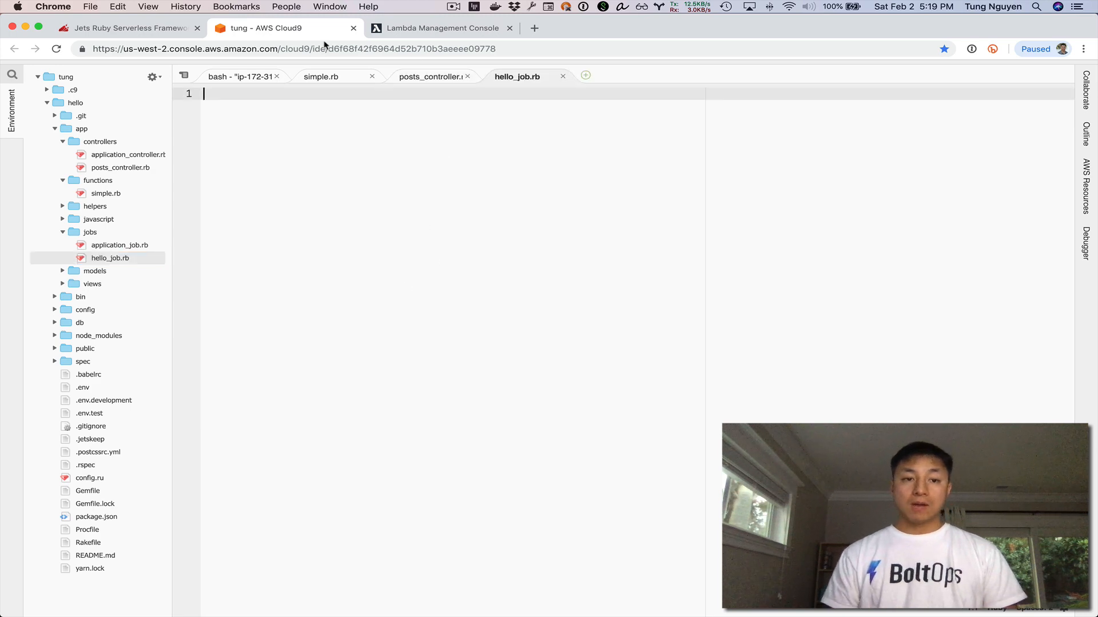
click(125, 27)
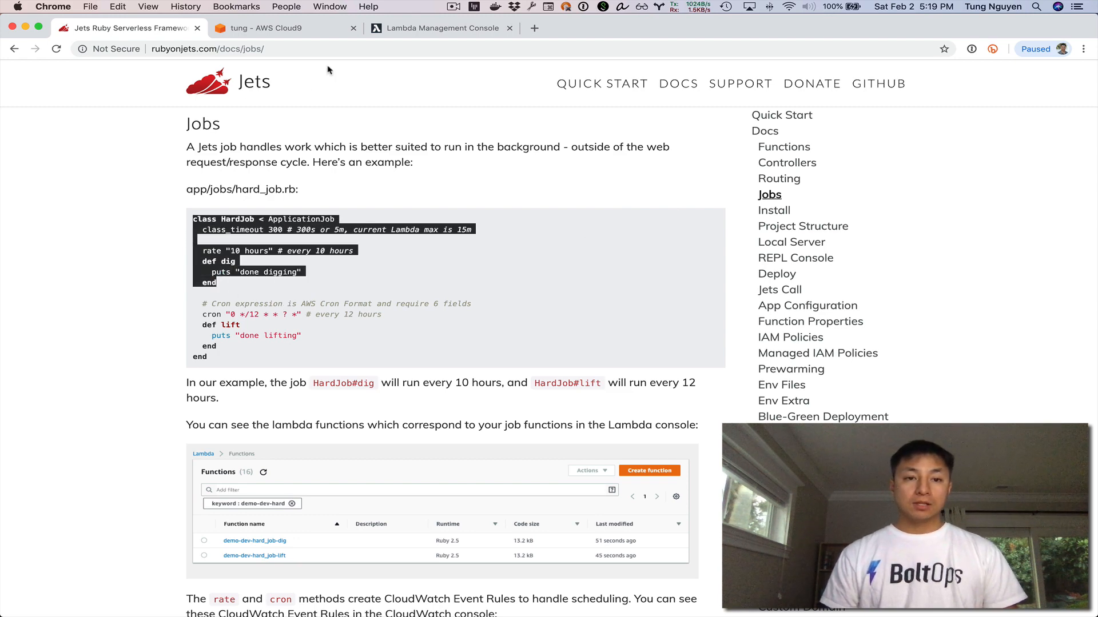
click(265, 27)
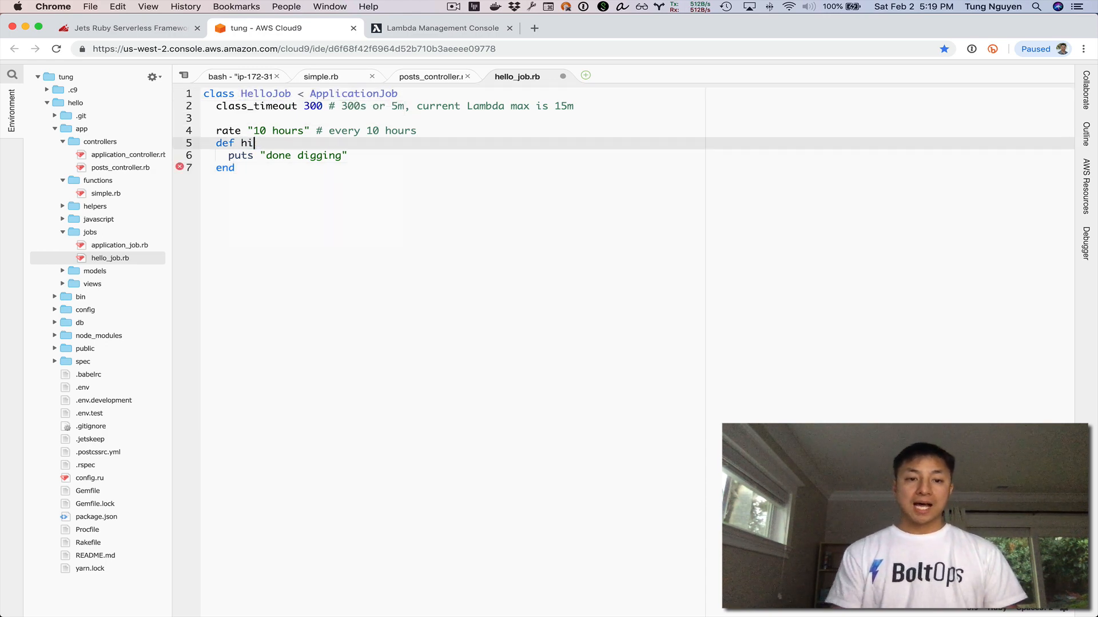
double_click(276, 156)
text(puts "hi there)
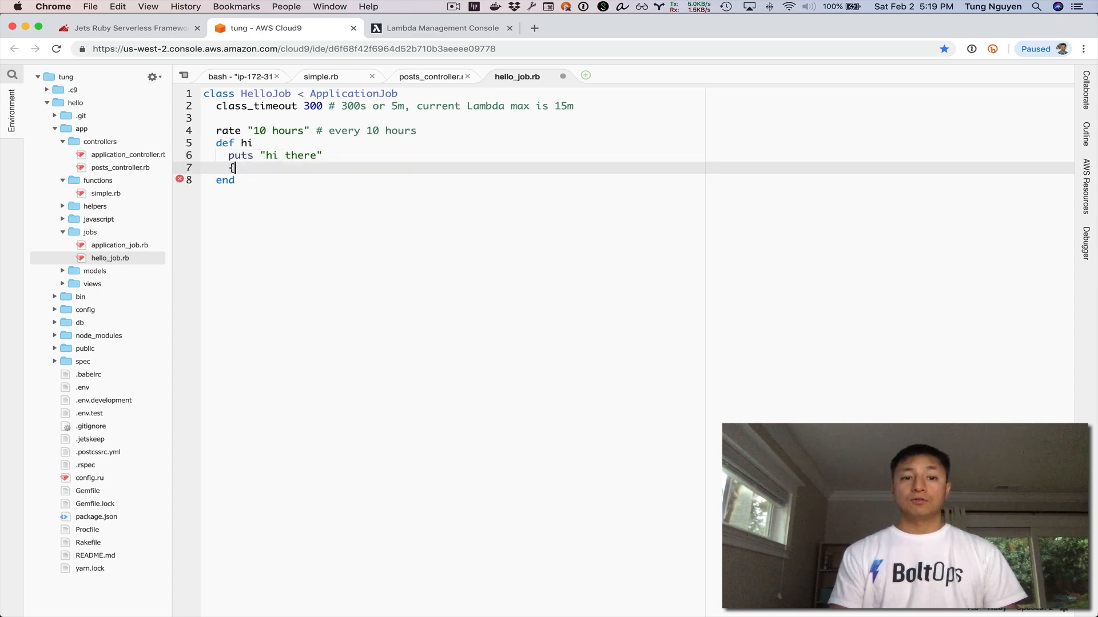
text(foo: "bar"})
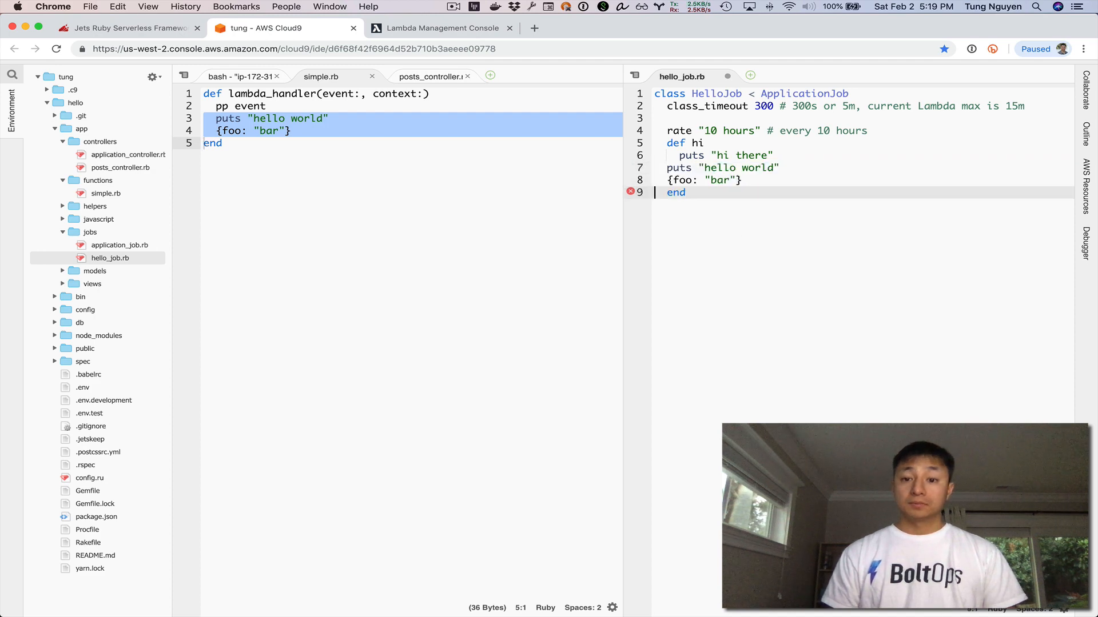
Remove the extra line and finish hi returning {foo: "bar"} followed by end
key(Backspace)
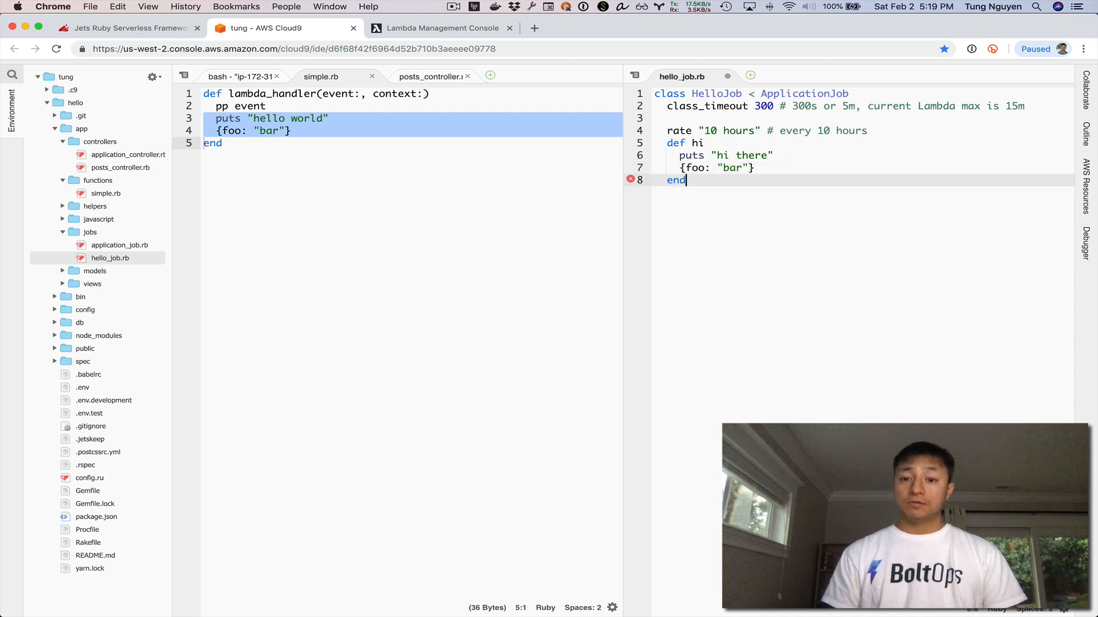
text(end)
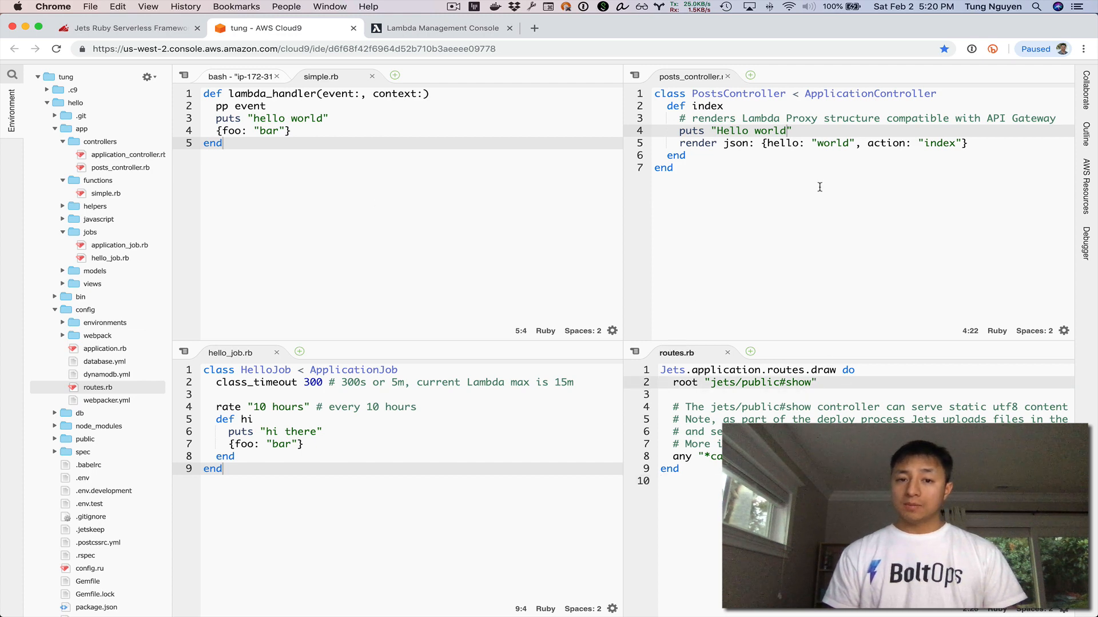
Add get "posts", to: "posts#index" at the top of config/routes.rb, following the Routing docs
click(131, 27)
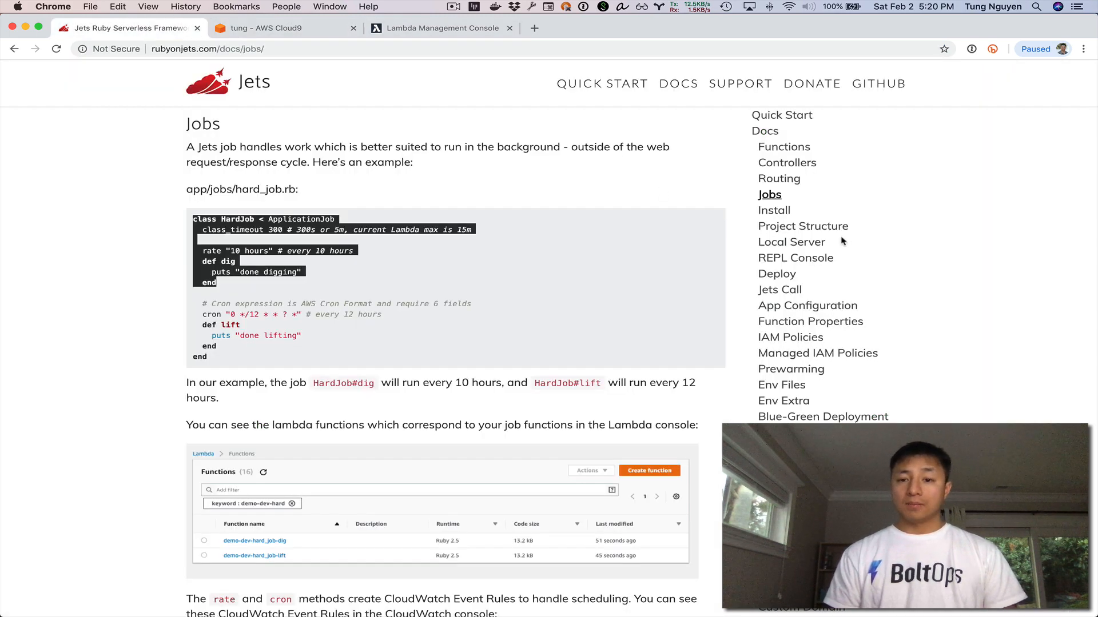
click(779, 179)
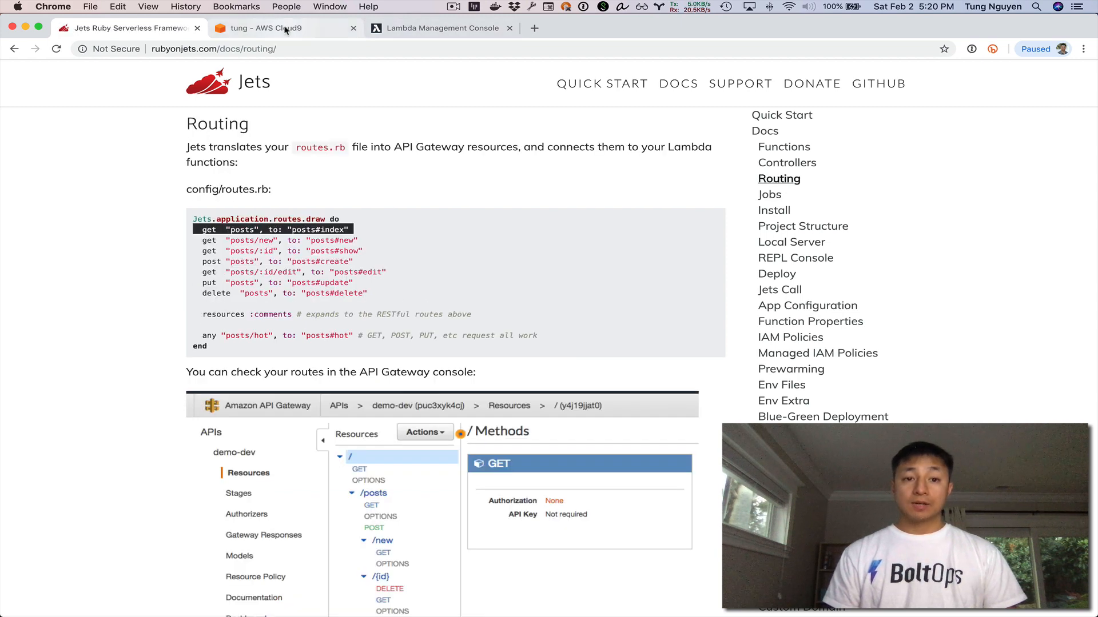
click(264, 28)
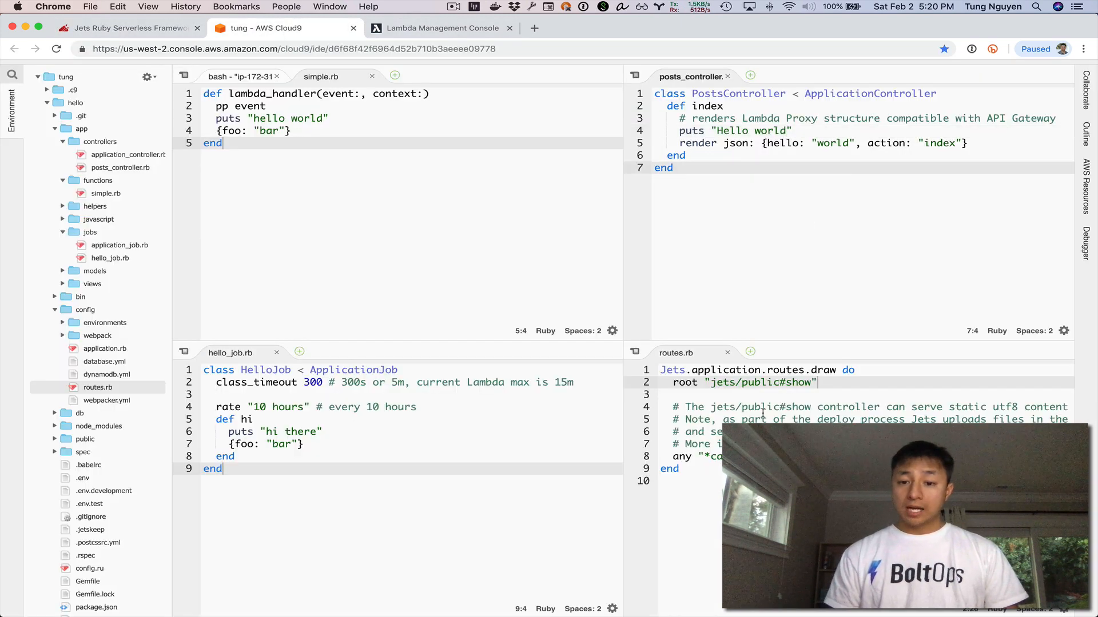
text(get "posts", to: "posts#index")
text(cd)
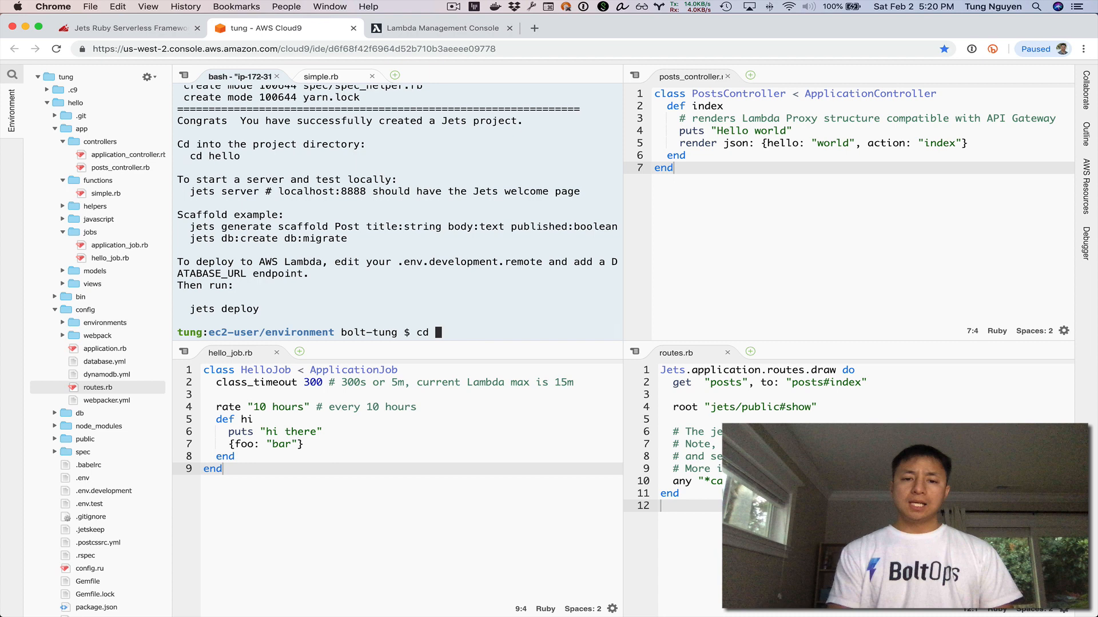
Run jets deploy from the hello folder, then check the six deployed Lambda functions
text(hello)
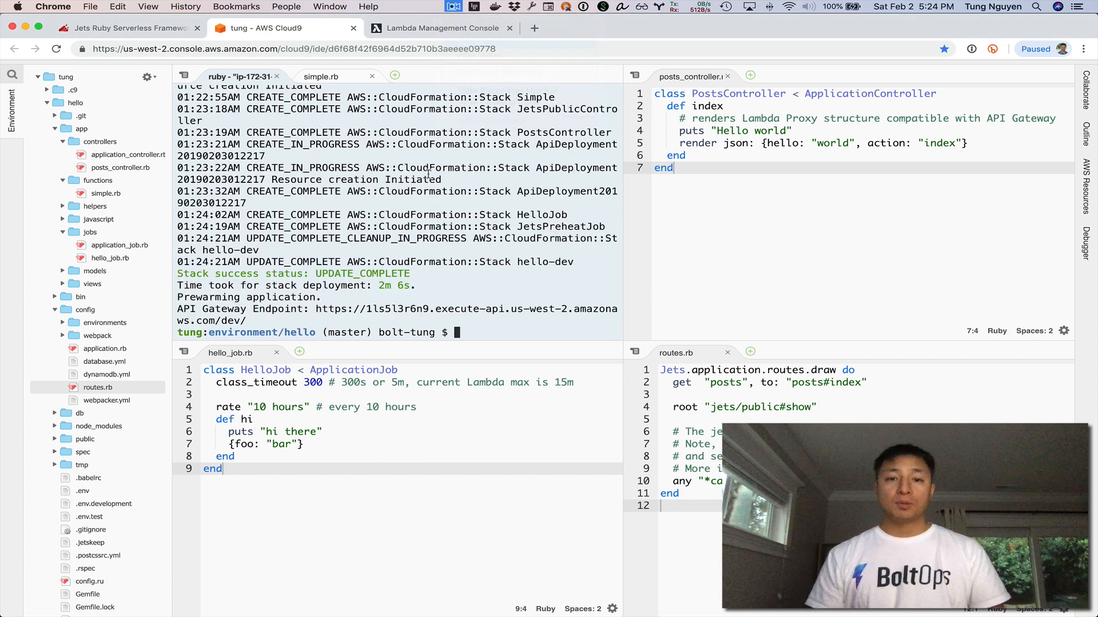
click(443, 27)
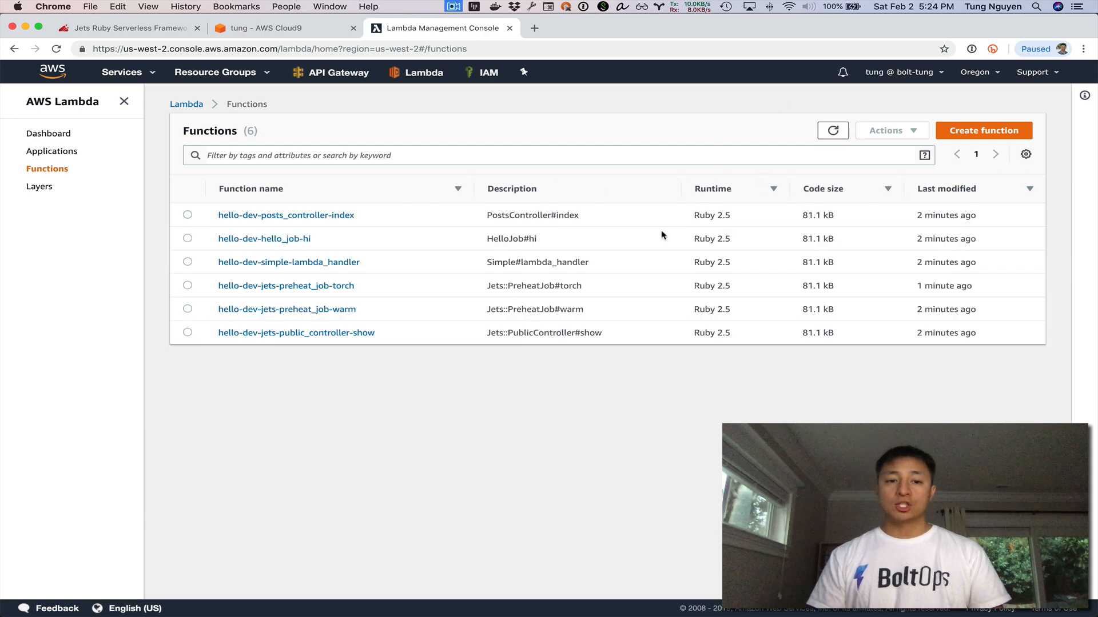
mouse_move(413, 350)
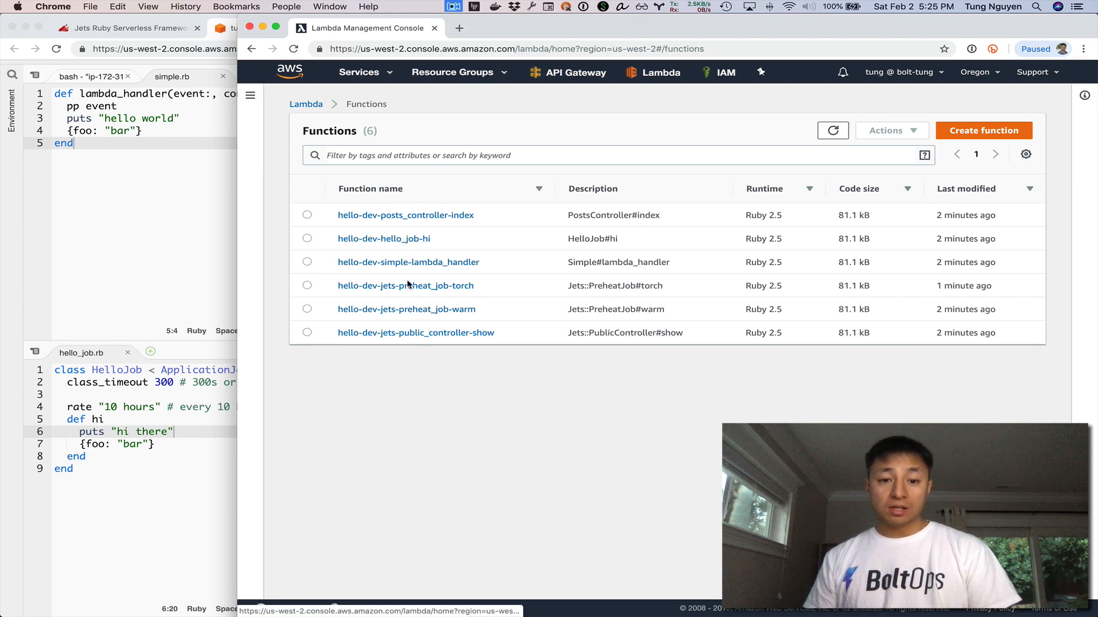
Run hello-dev-simple-lambda_handler with a new 'test' event and inspect the foo: bar result
click(416, 266)
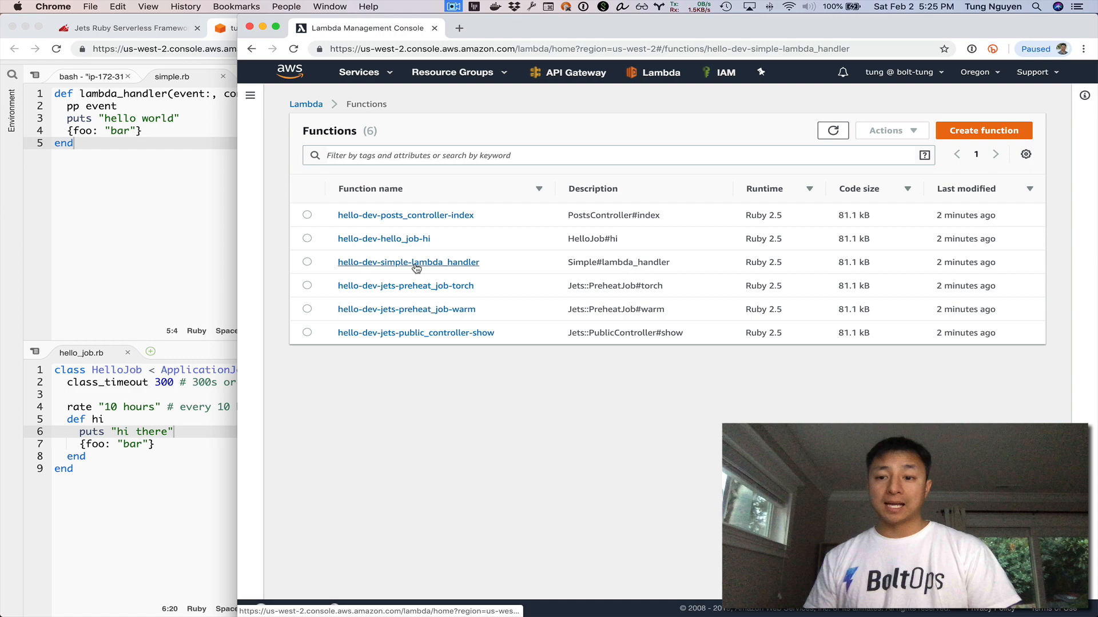
click(408, 262)
text(t)
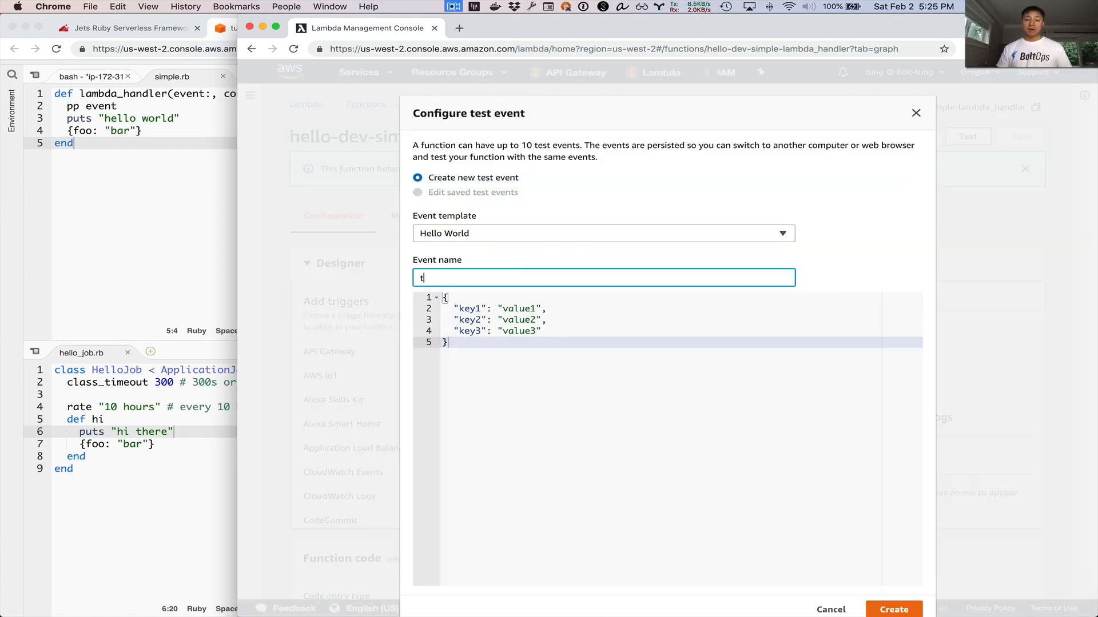
text(est)
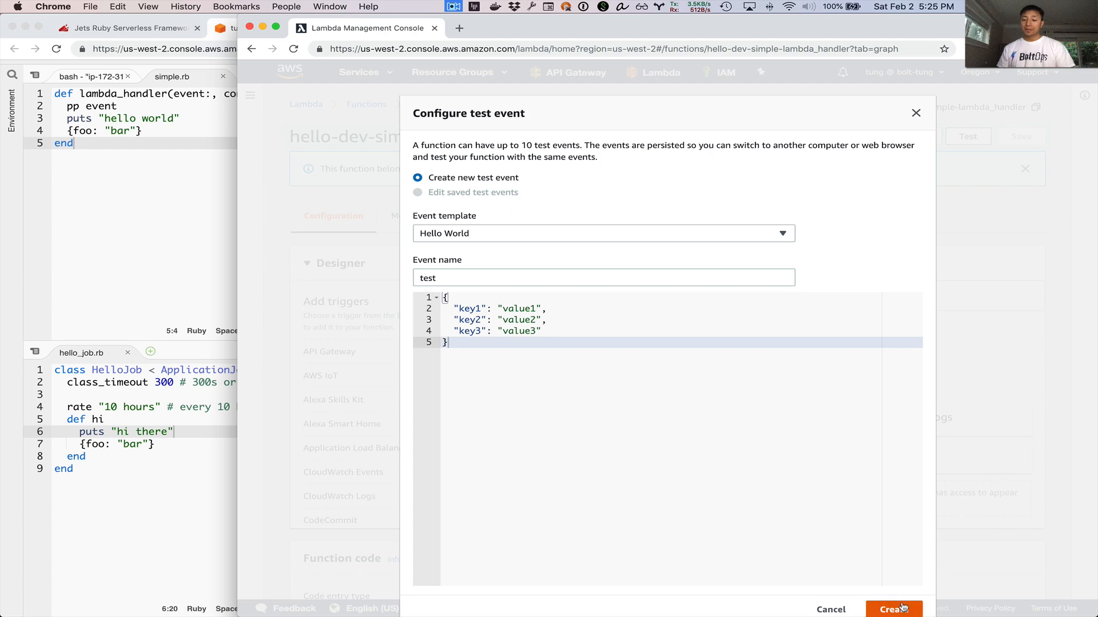
click(894, 609)
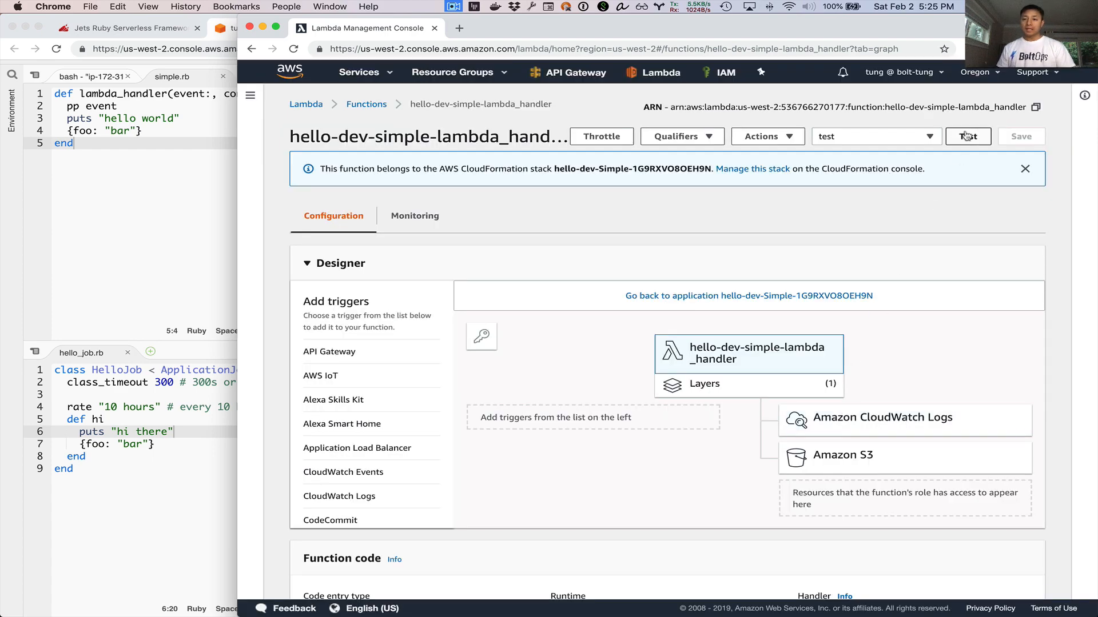
click(968, 136)
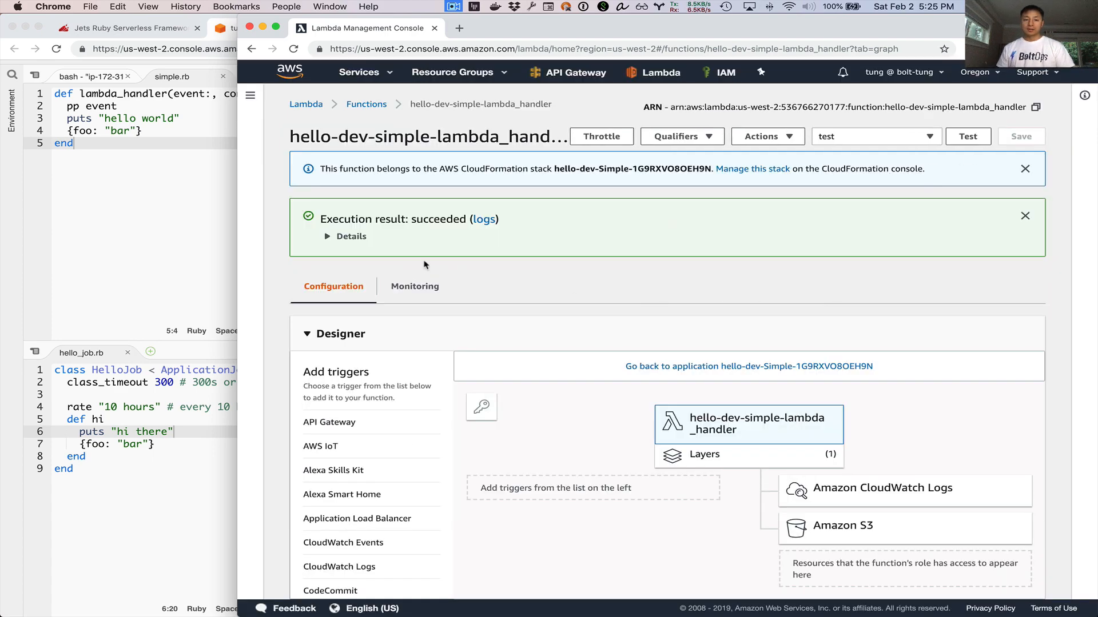
click(346, 236)
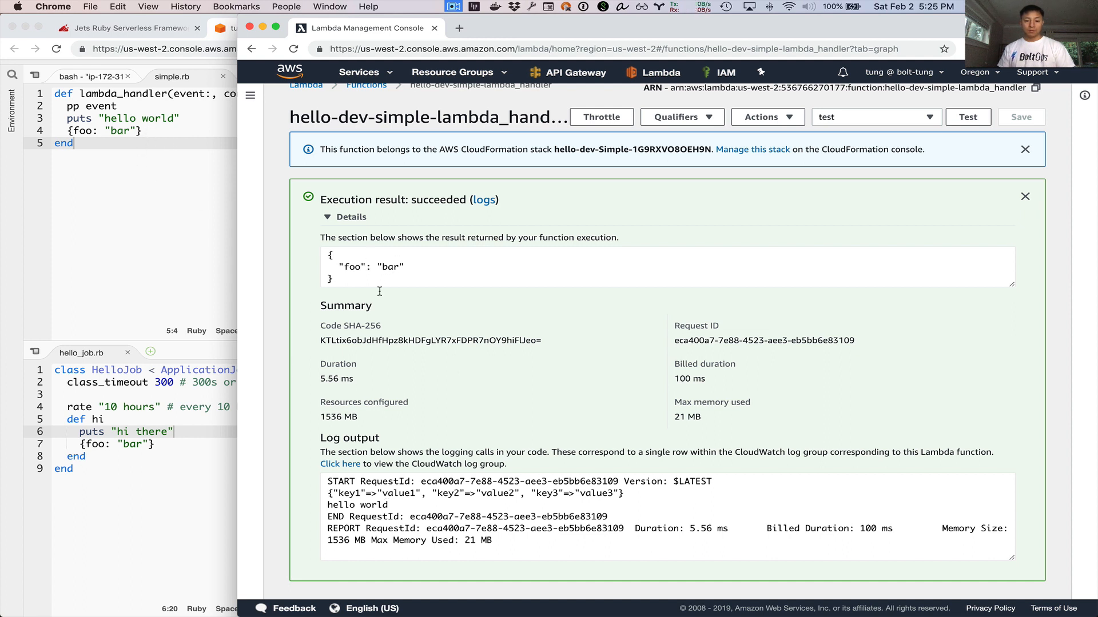
mouse_move(465, 269)
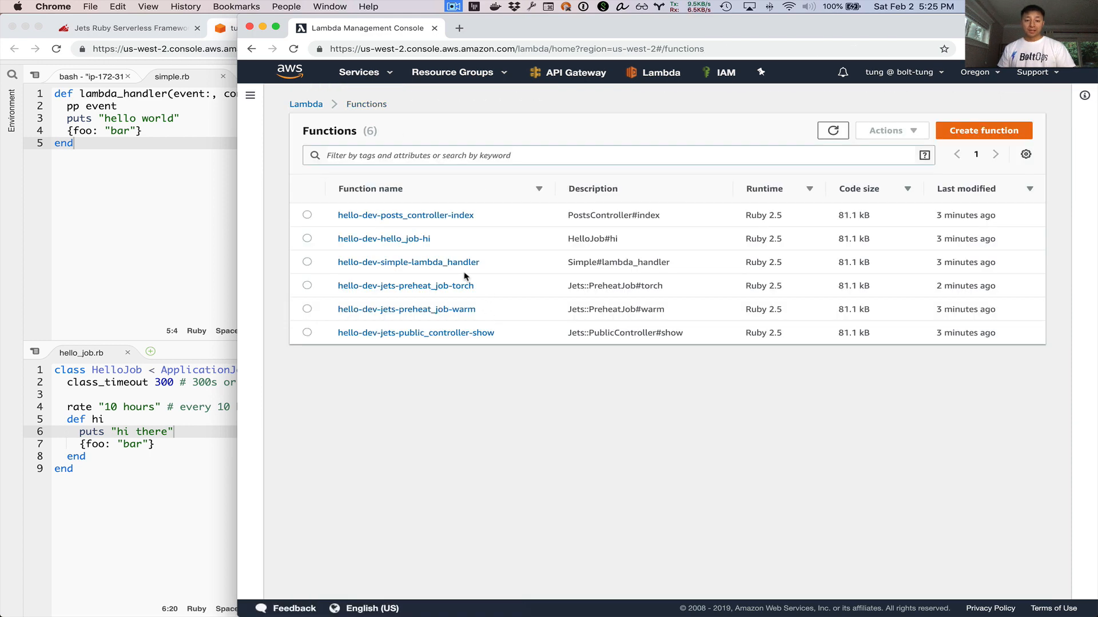
mouse_move(422, 219)
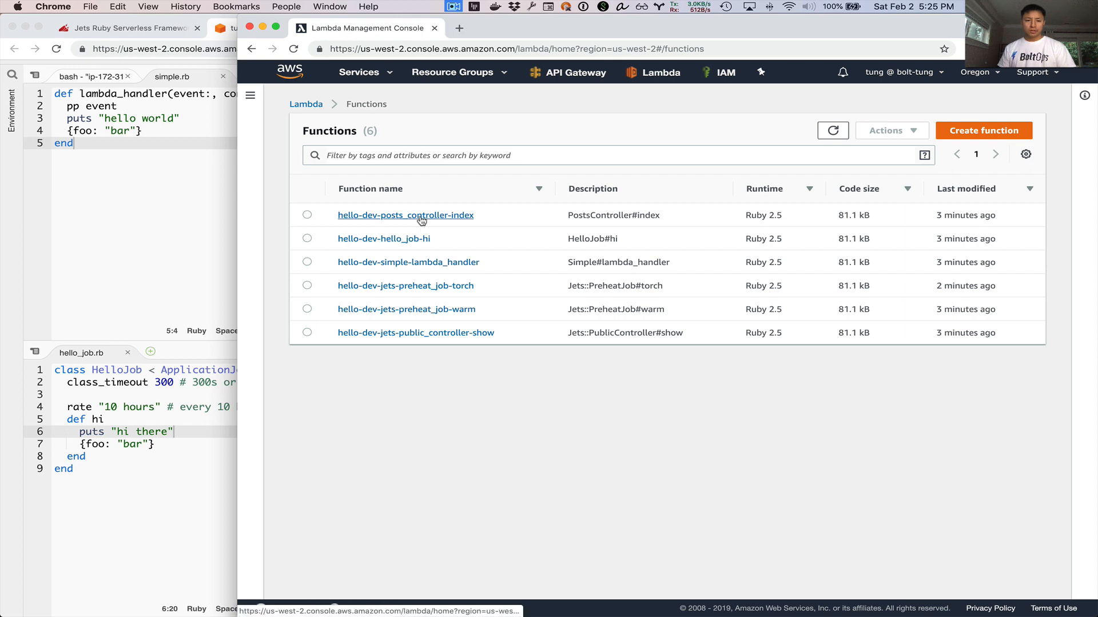
On posts_controller-index, build a test event with path "/posts" and delete the other keys
click(404, 215)
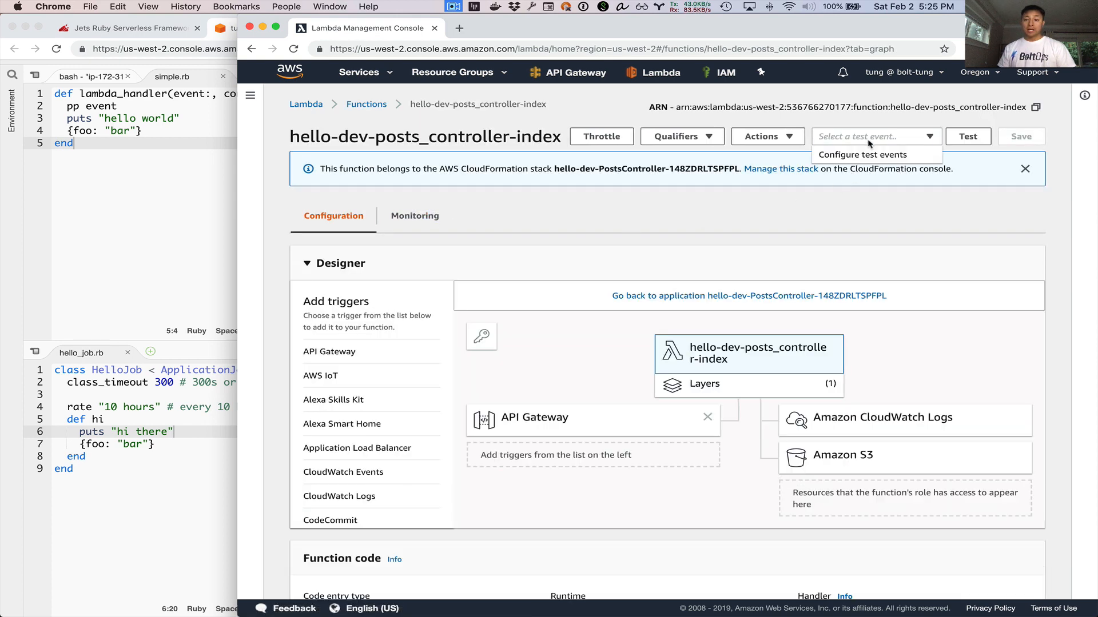
click(861, 155)
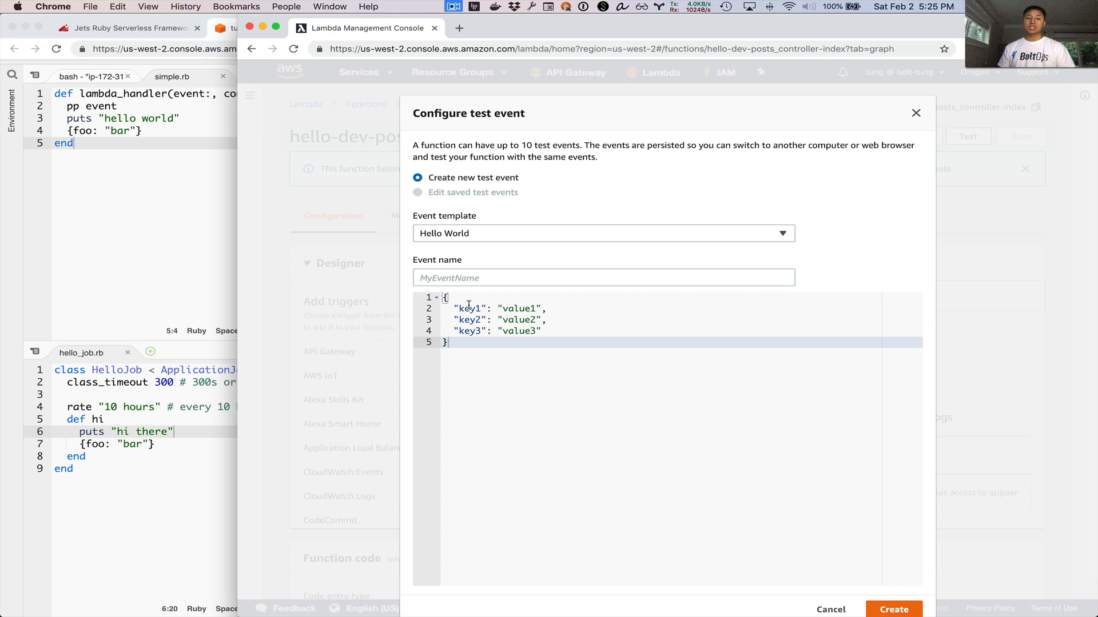
double_click(469, 308)
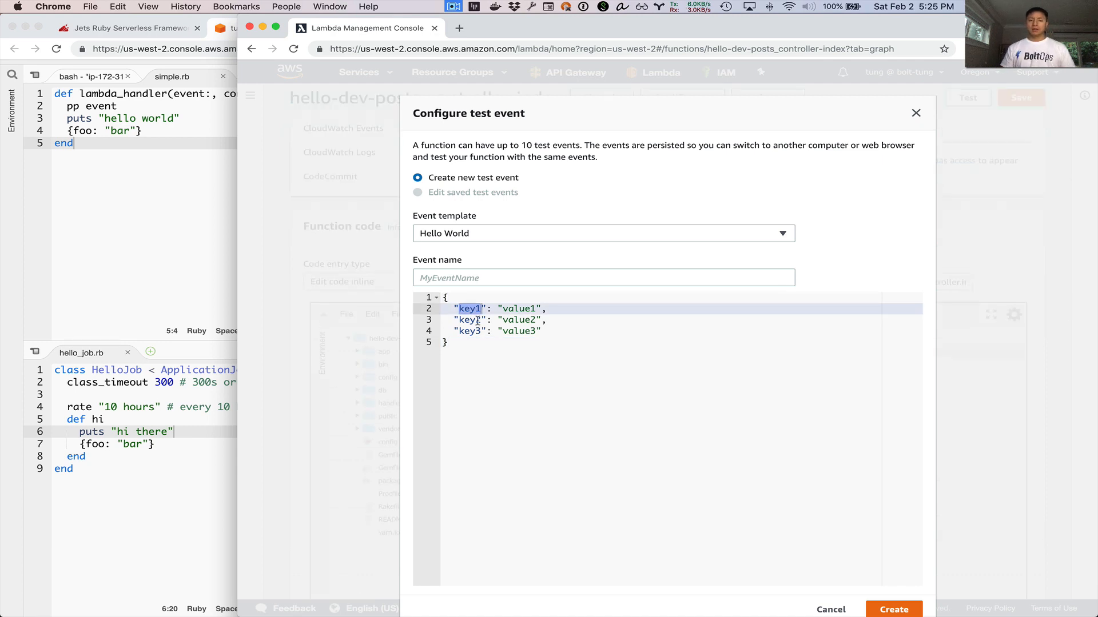
text(path)
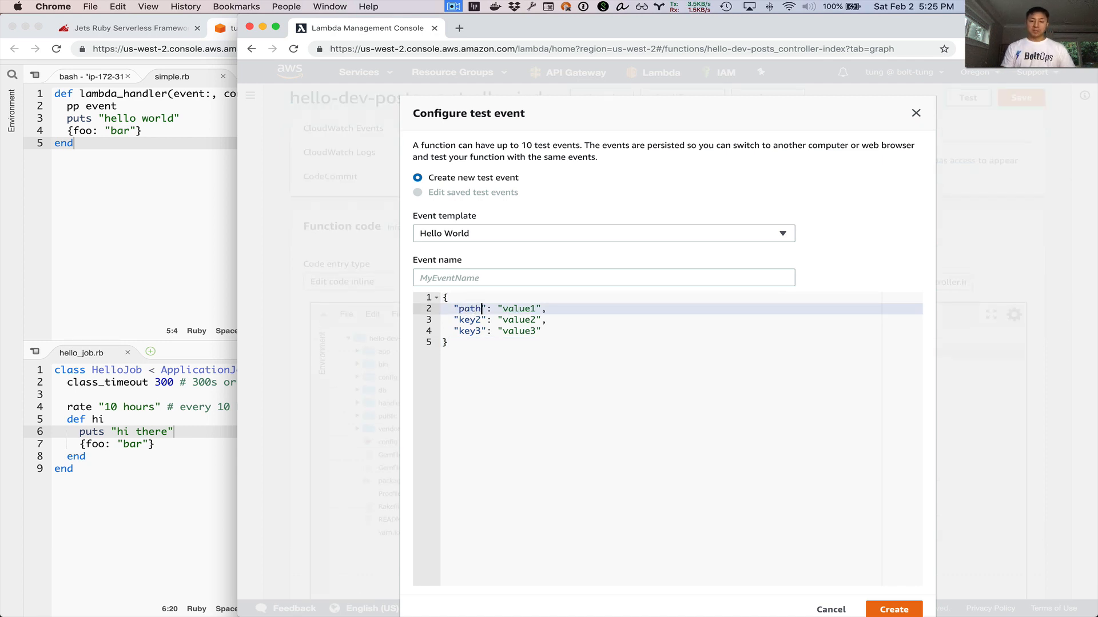
text(/posts)
click(603, 277)
text(test)
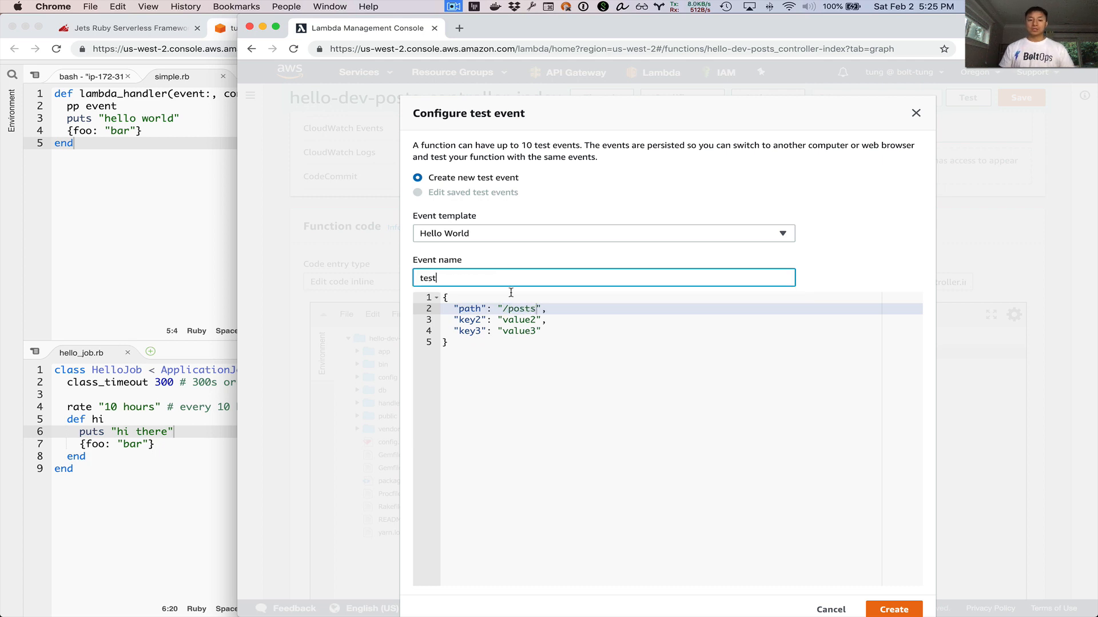
drag(549, 309, 542, 331)
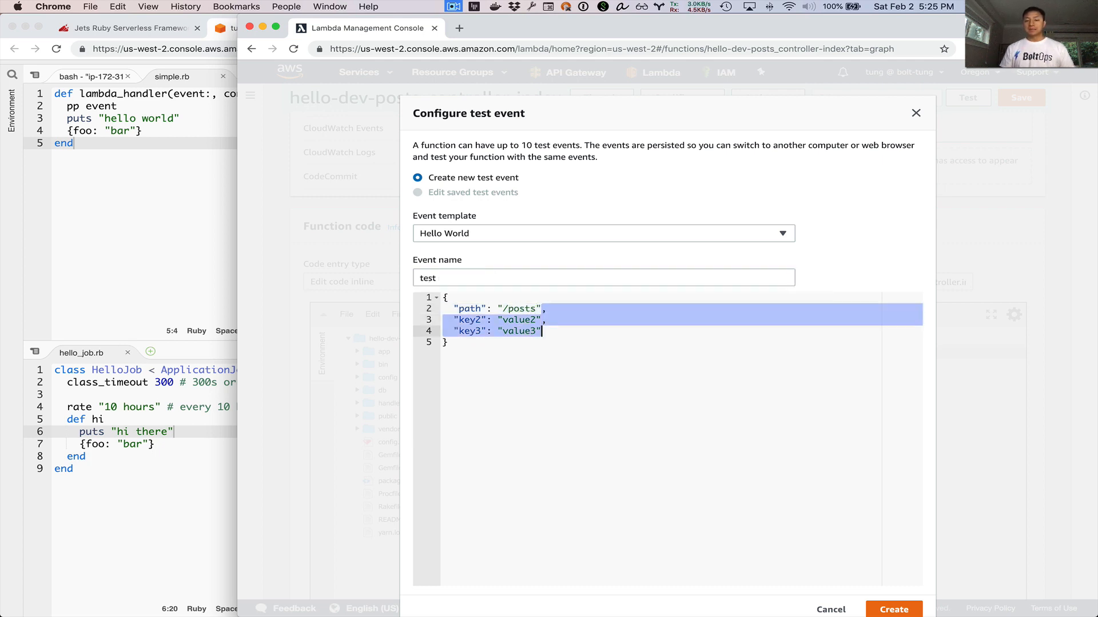
key(Delete)
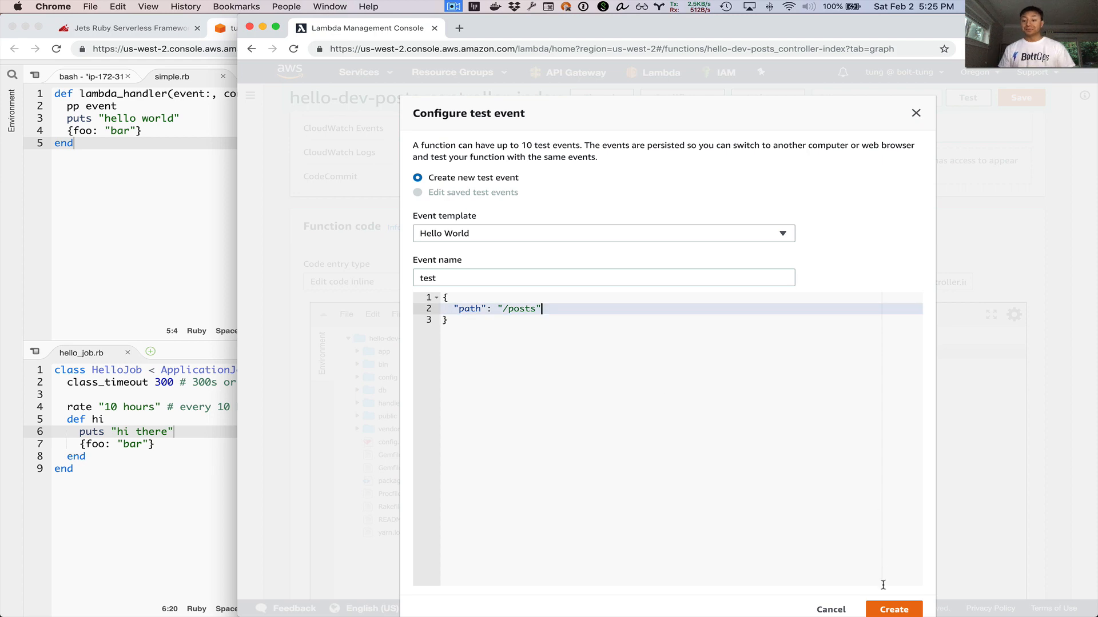
Save the event as 'test' and run it, getting statusCode 200 with hello world JSON
click(895, 609)
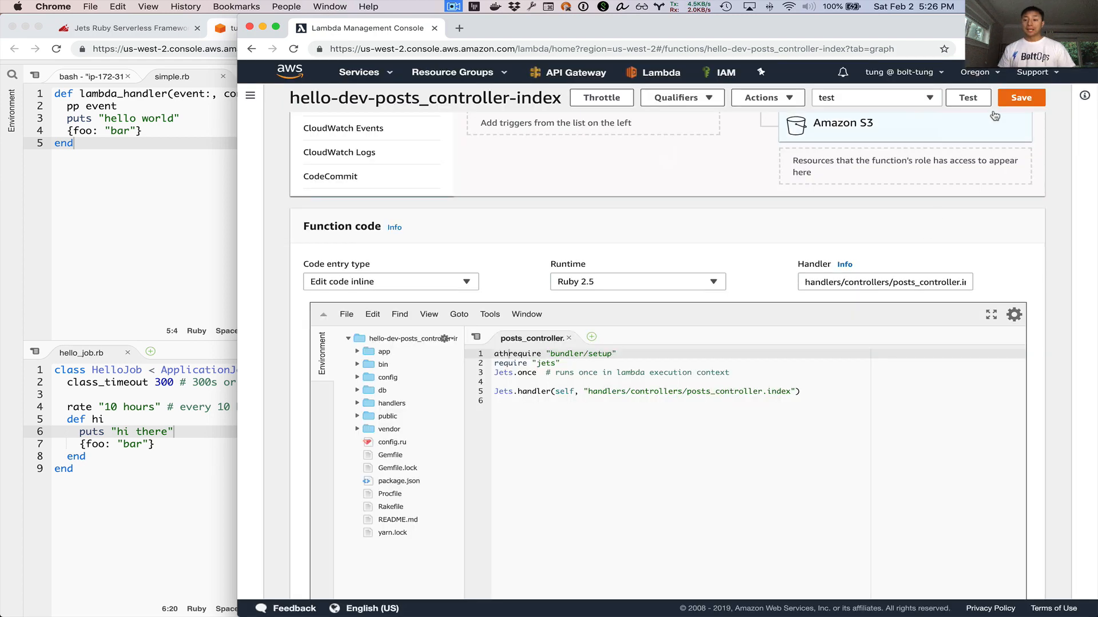
click(967, 97)
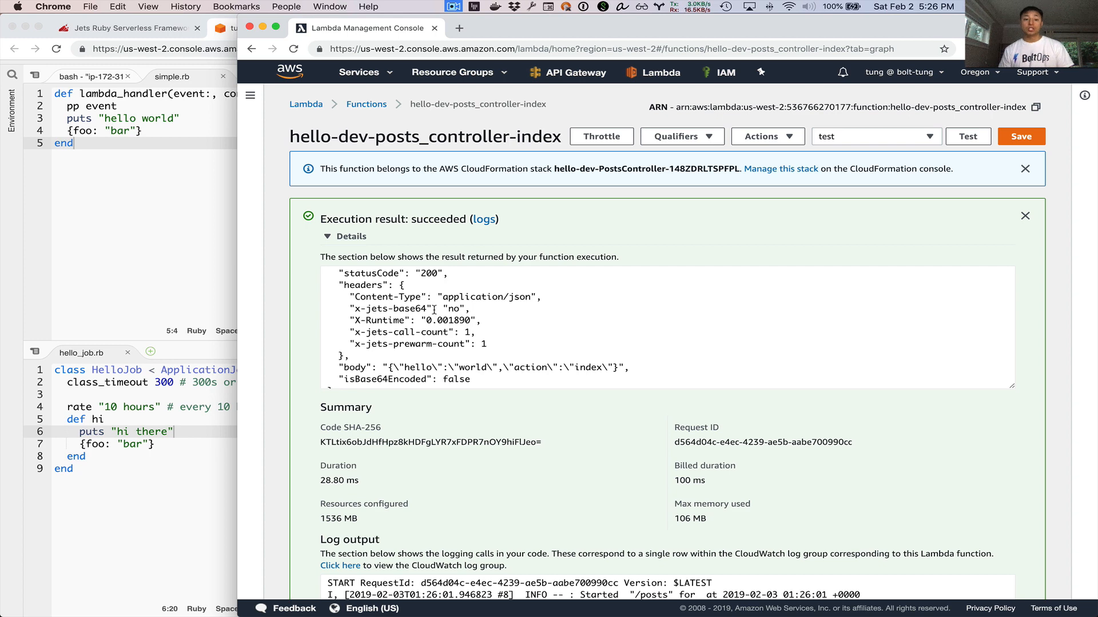
scroll(down, 3)
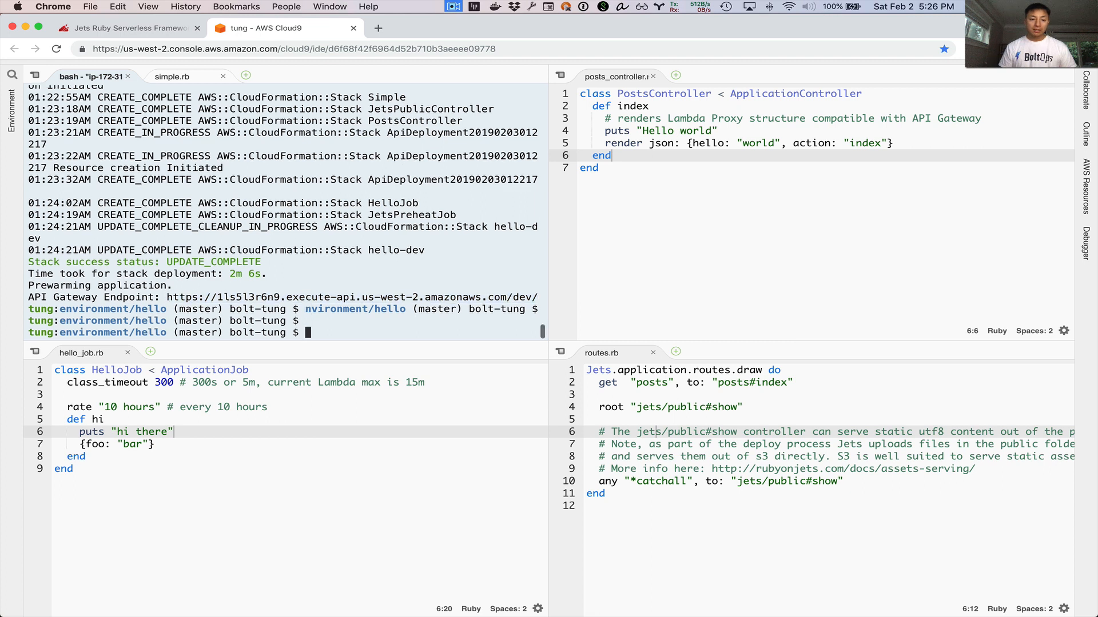
text(curl)
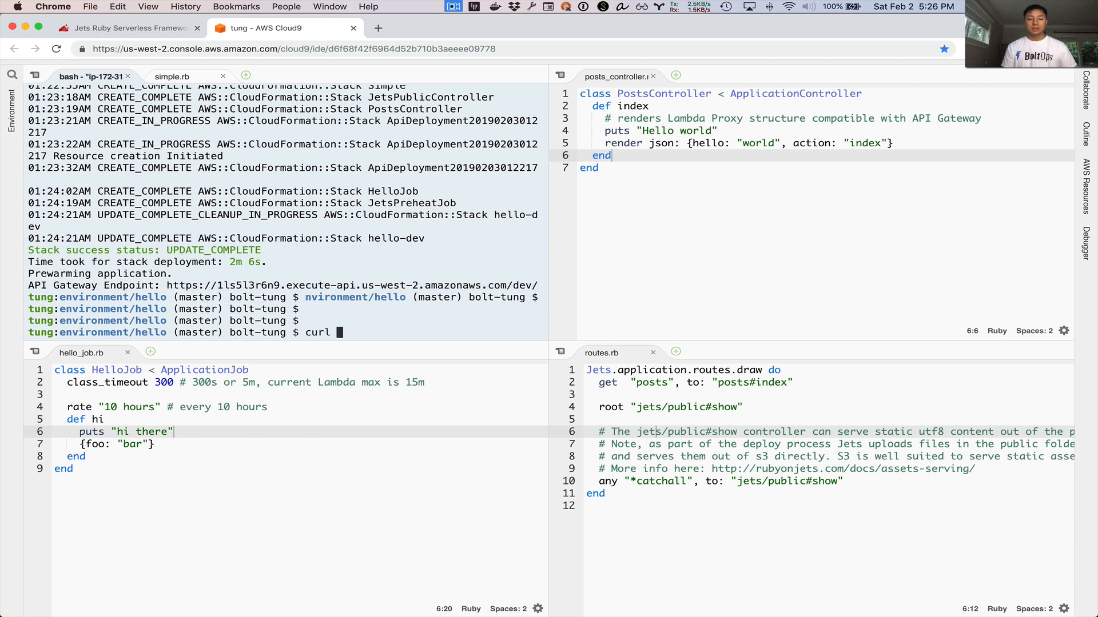
text(https://1ls5l3r6n9.execute-api.us-west-2.amazonaws.com/dev/po)
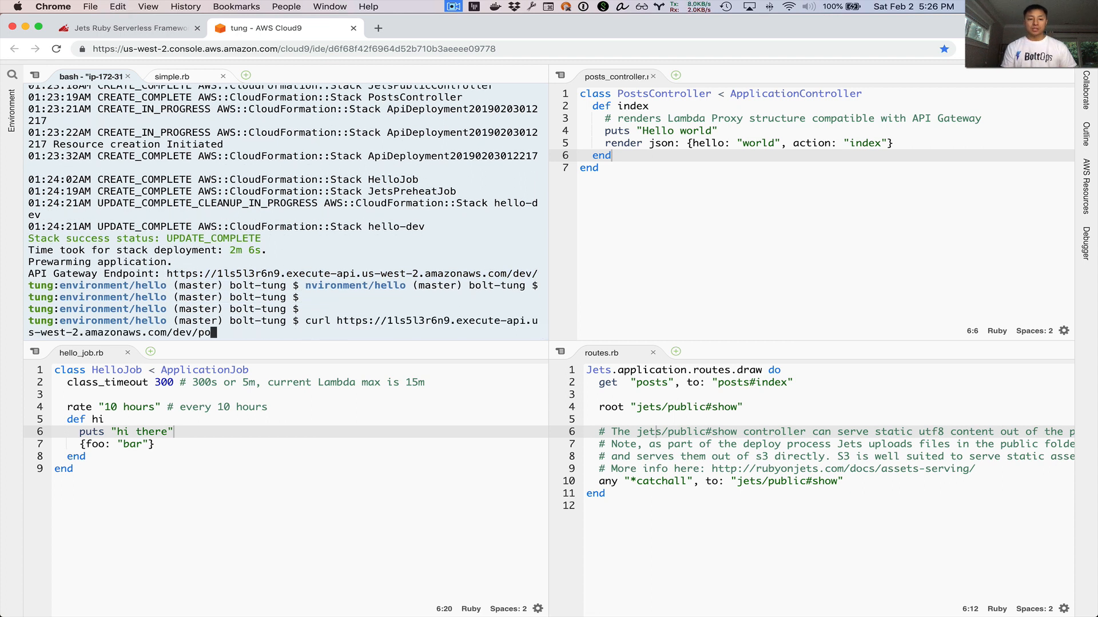
text(sts ; echo)
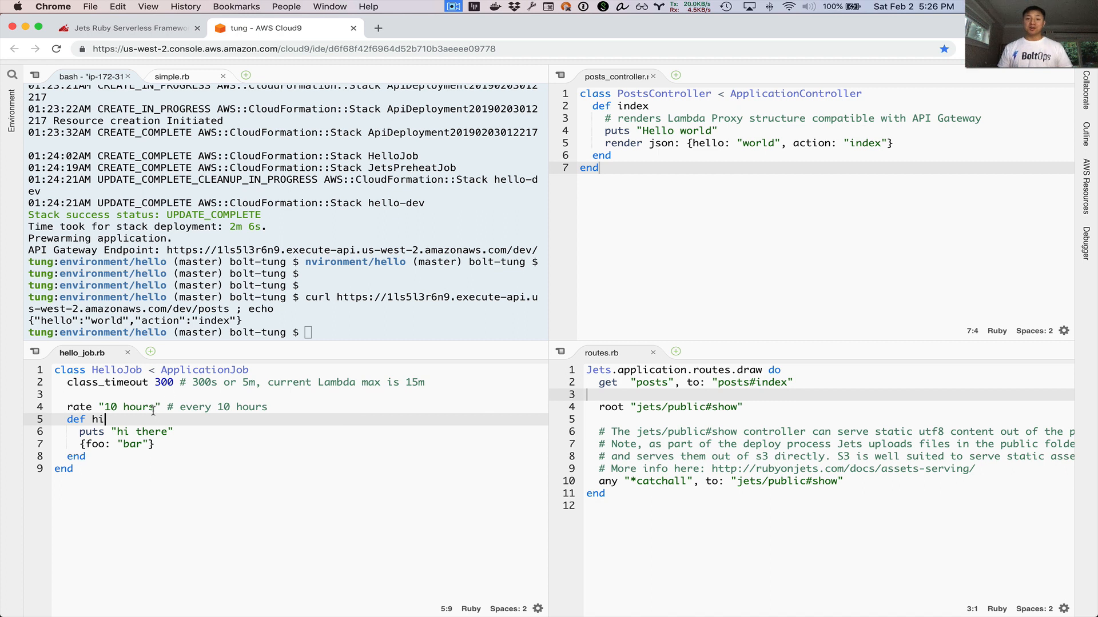
mouse_move(289, 65)
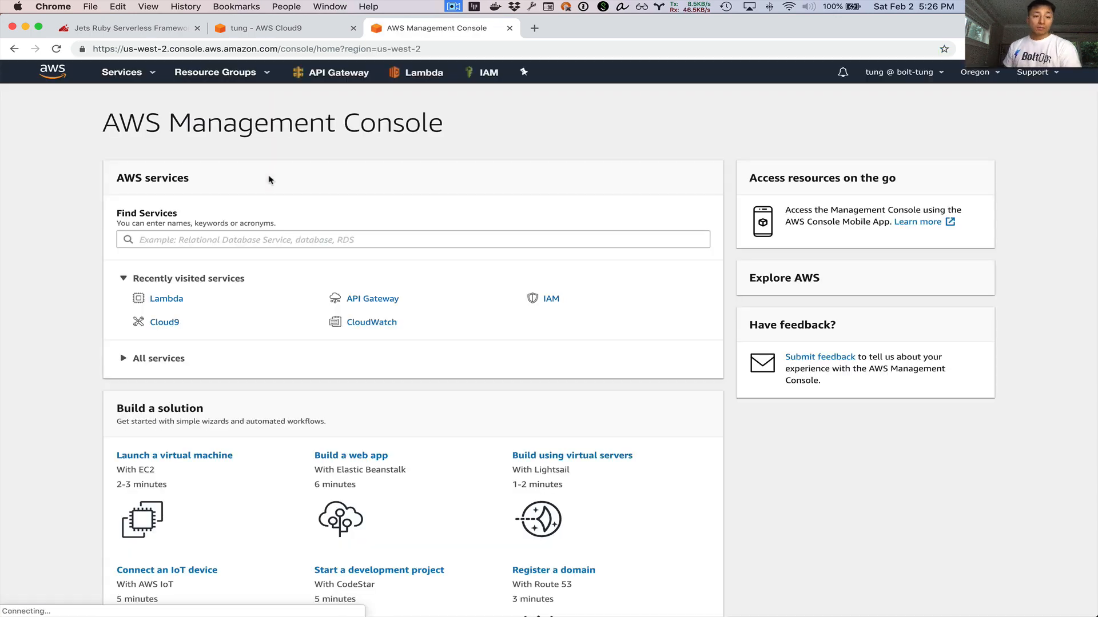
Open hello-dev-hello_job-hi in Lambda and create a test event named 'test'
click(166, 298)
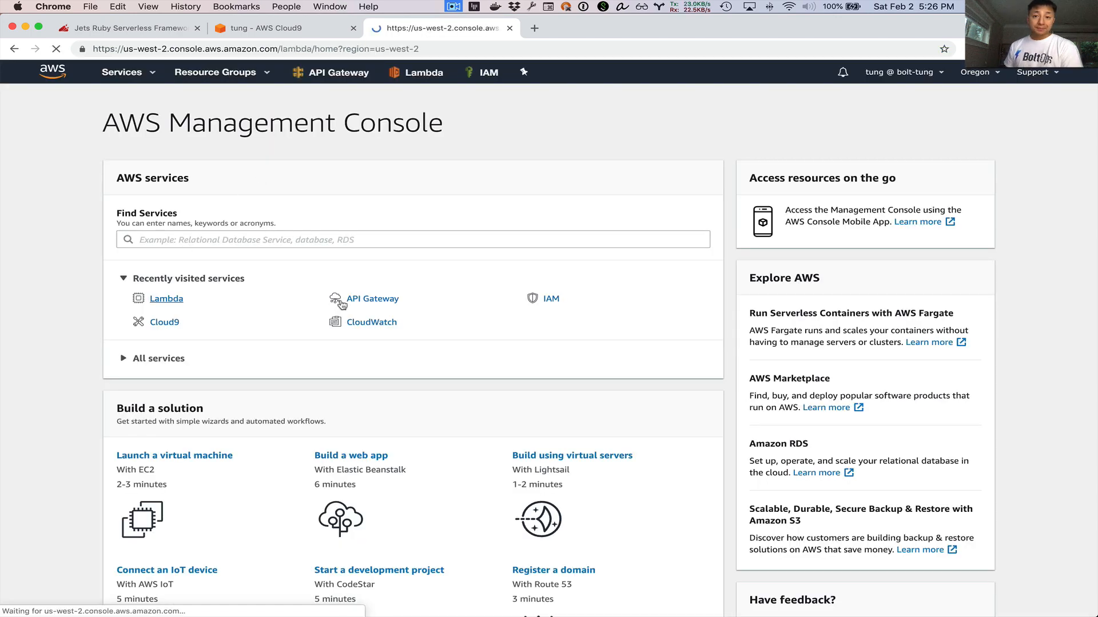
click(166, 298)
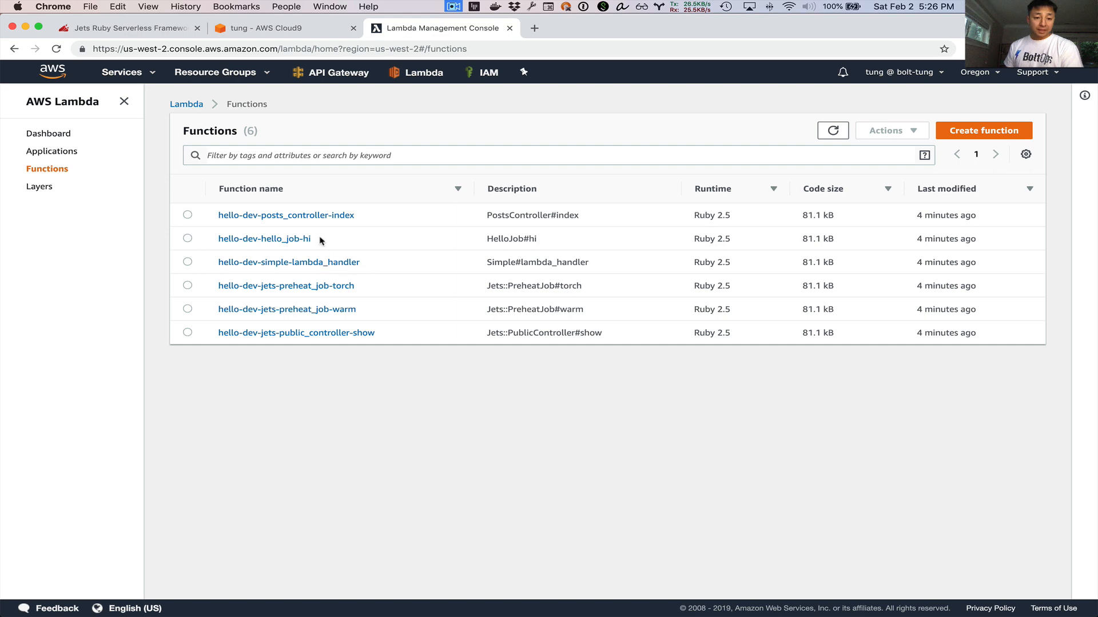
click(265, 239)
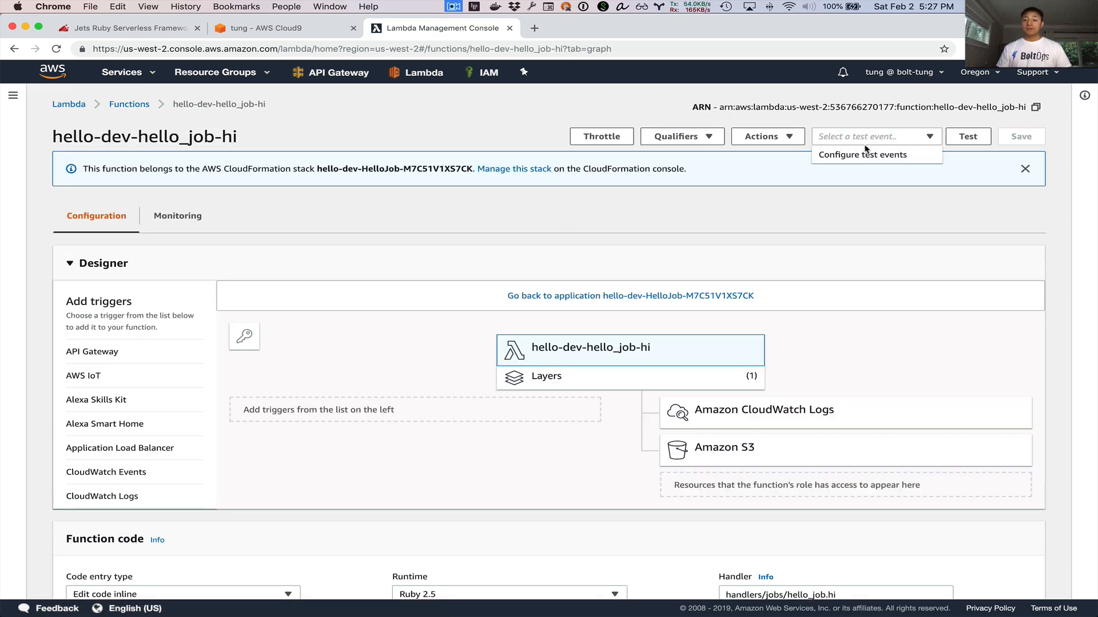
click(862, 155)
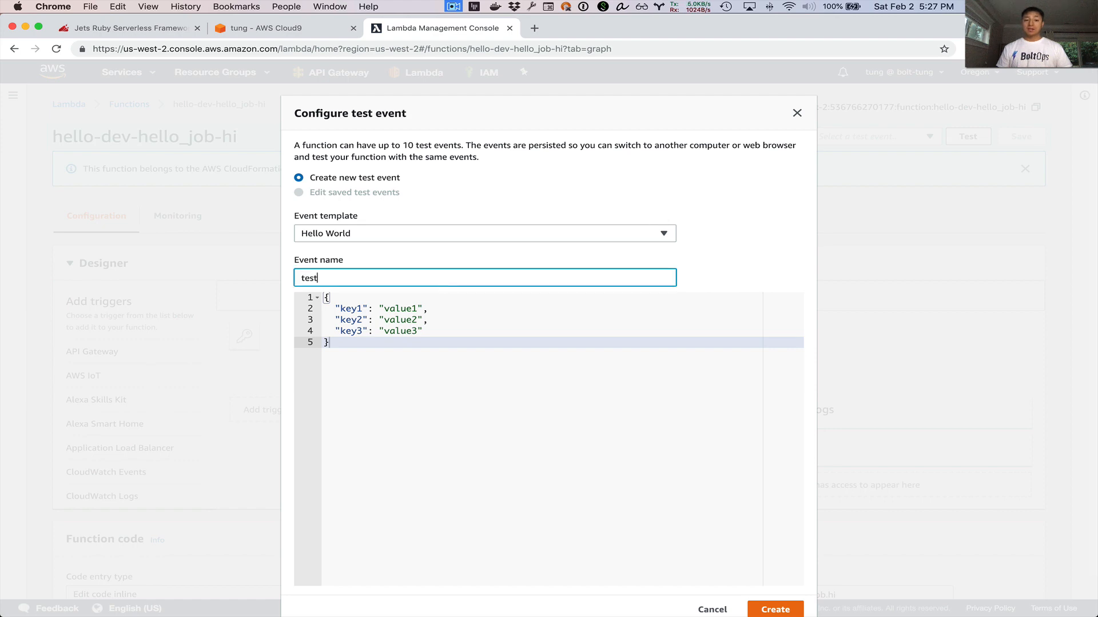
click(776, 610)
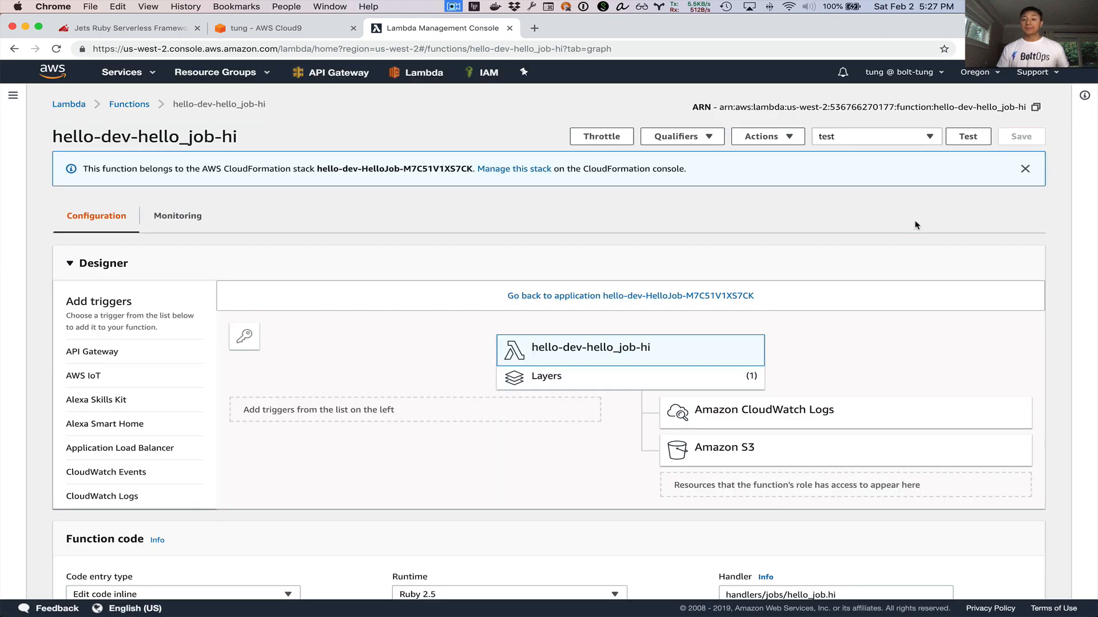
Run the job's test, getting foo: bar and 'hi there' logged
click(968, 136)
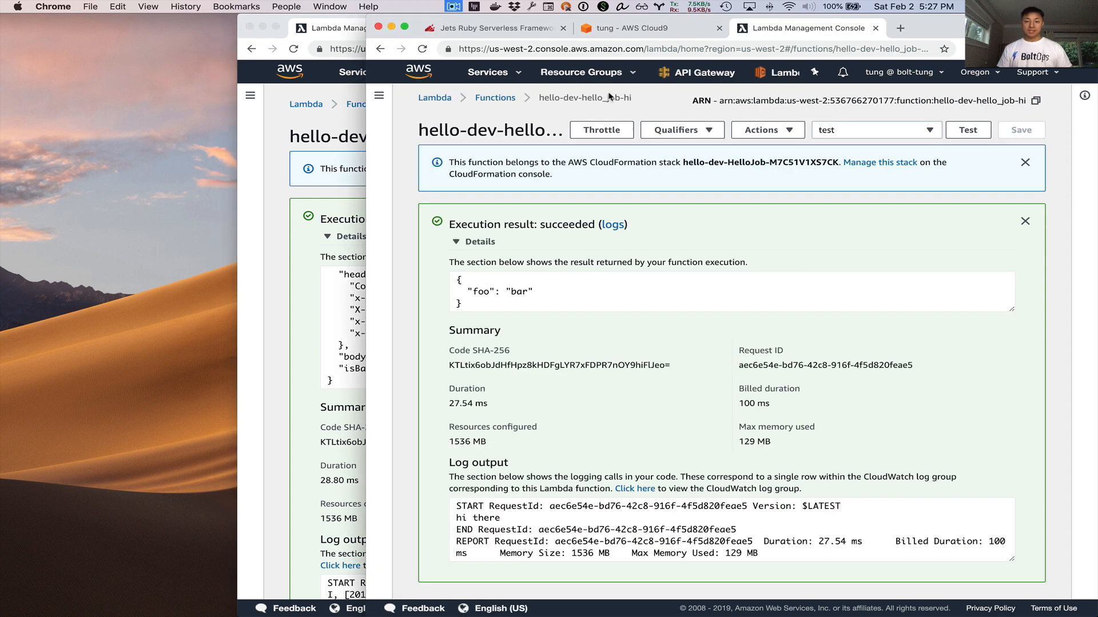
click(629, 28)
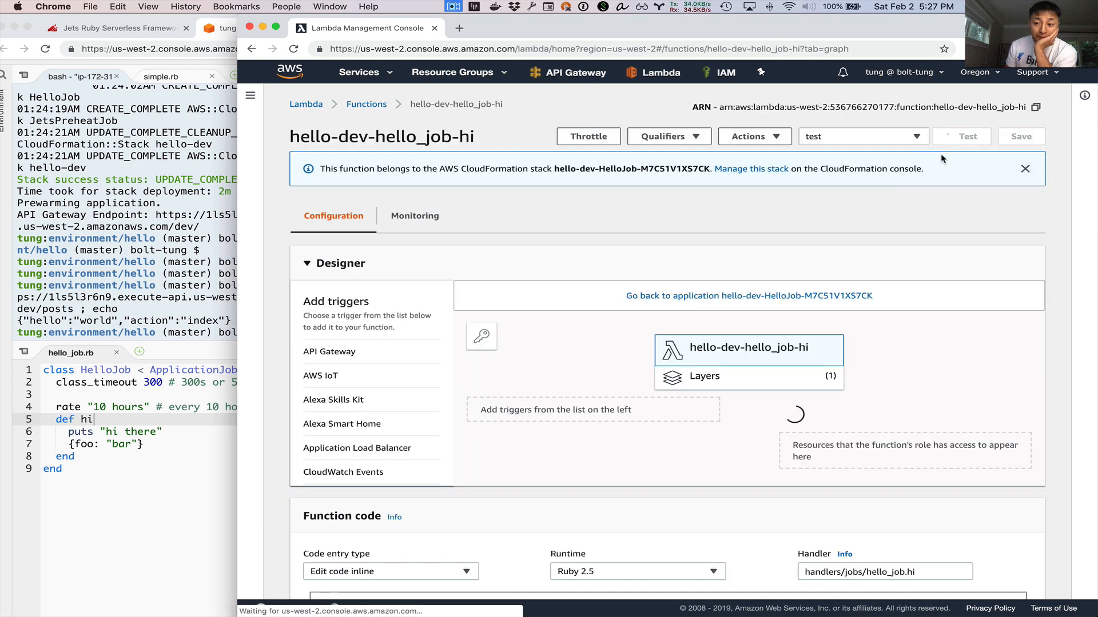
click(967, 137)
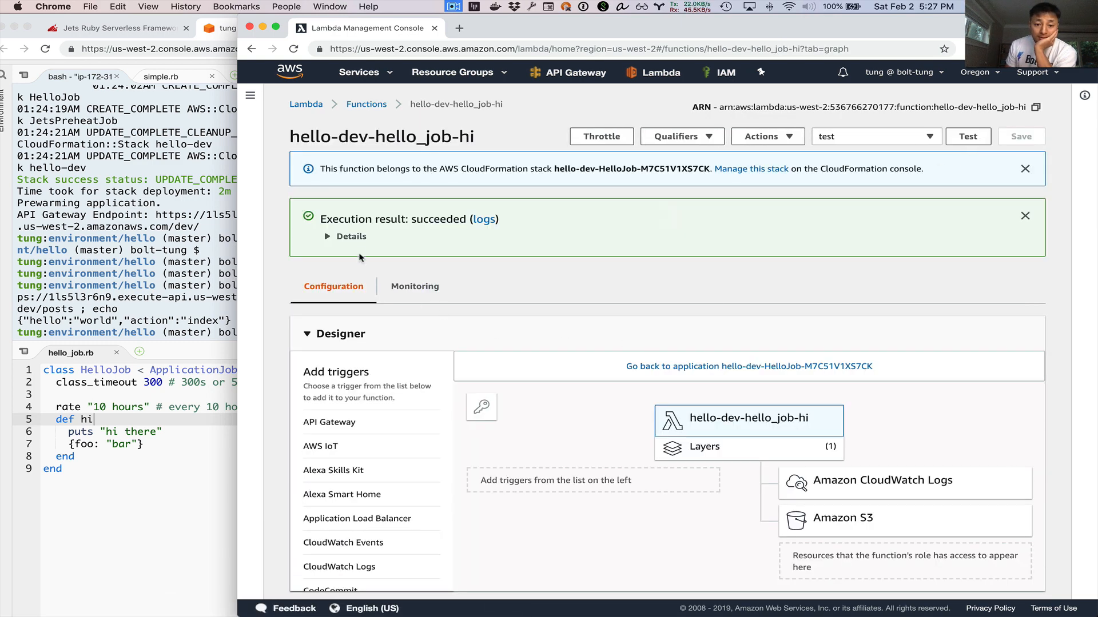
click(344, 236)
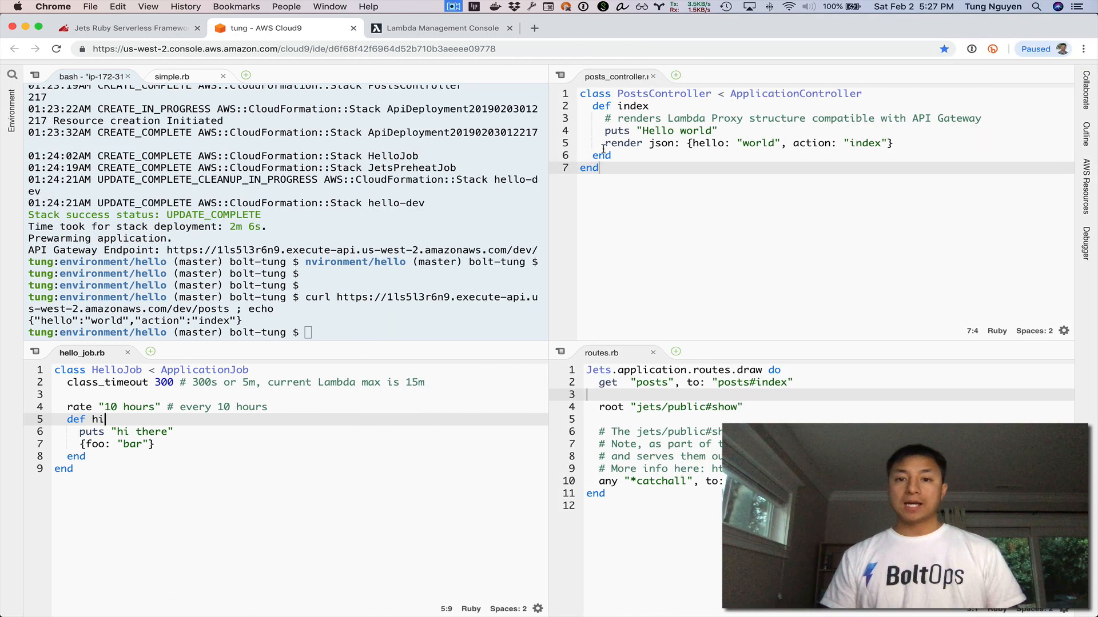
Switch back to the Cloud9 hello project browser tab
click(173, 76)
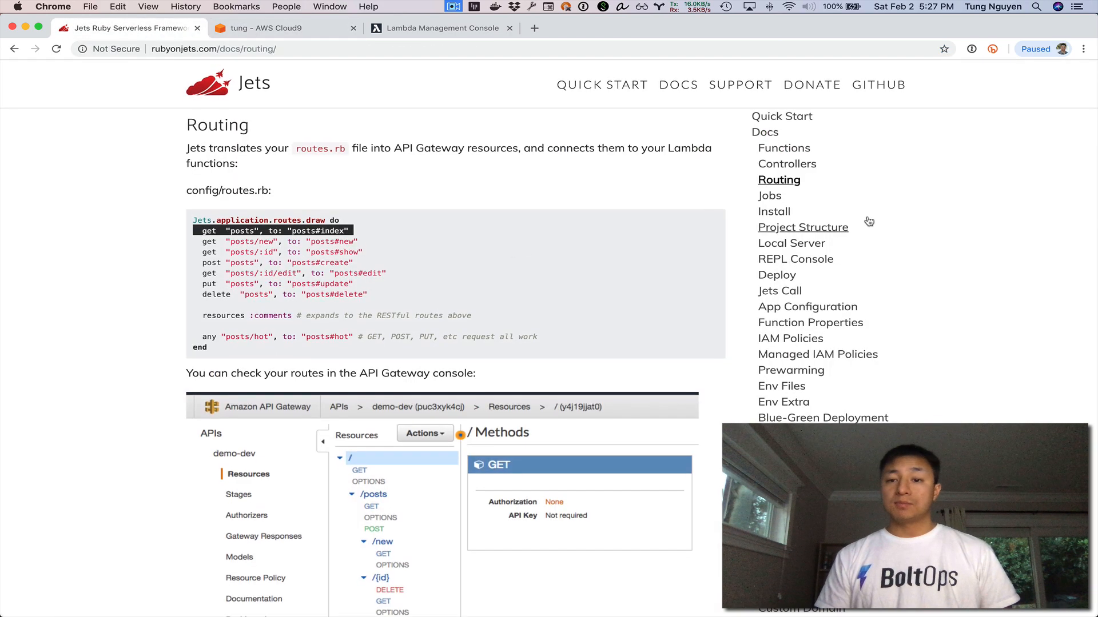
click(786, 163)
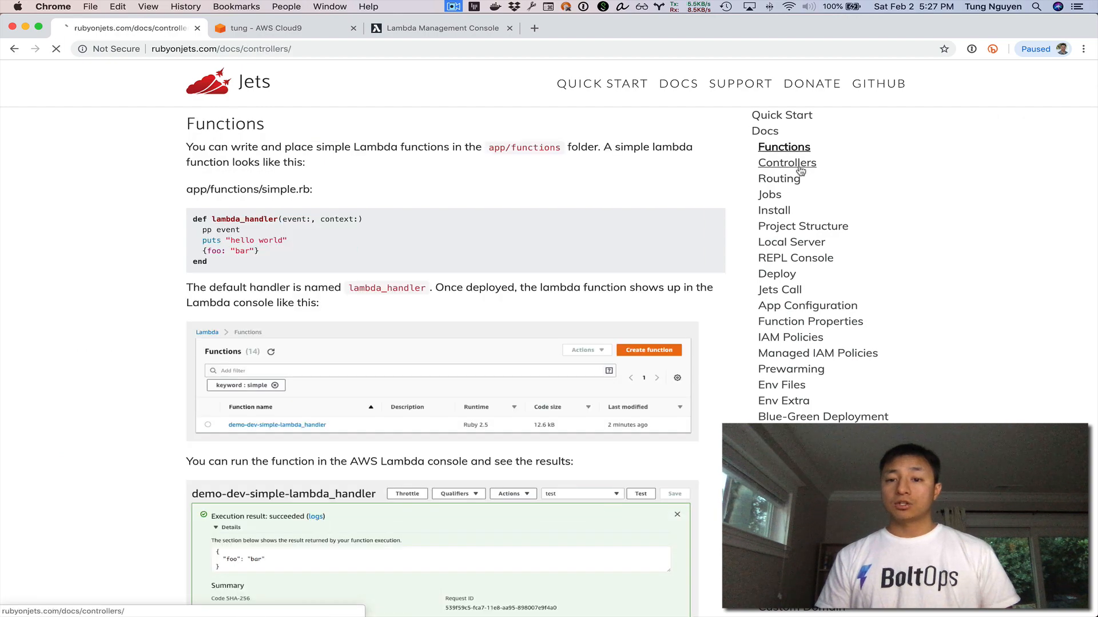
click(769, 195)
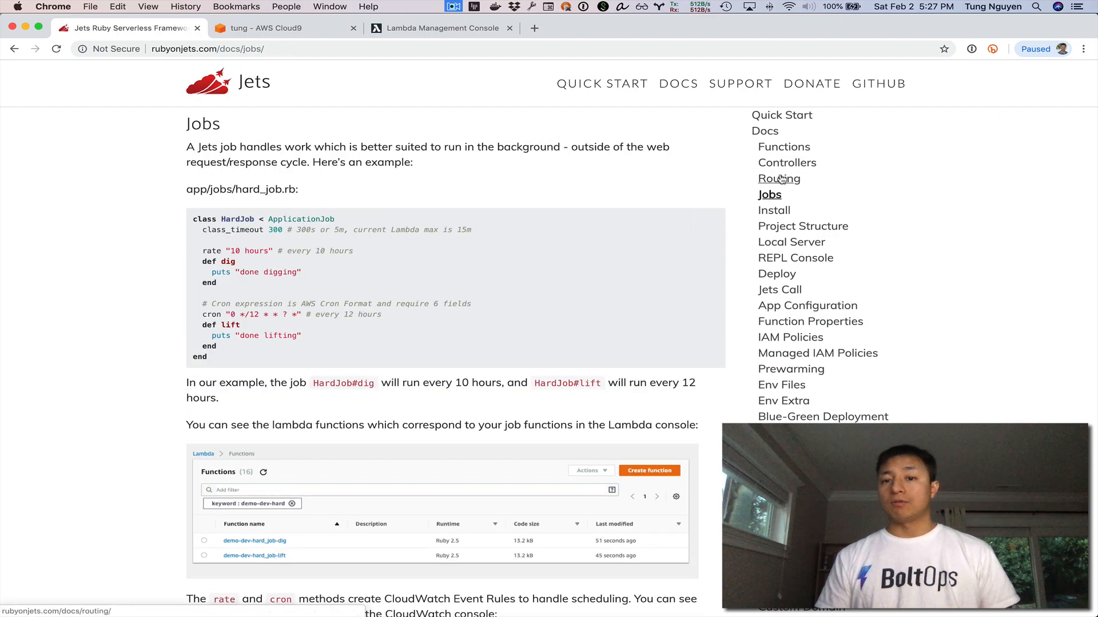
click(779, 178)
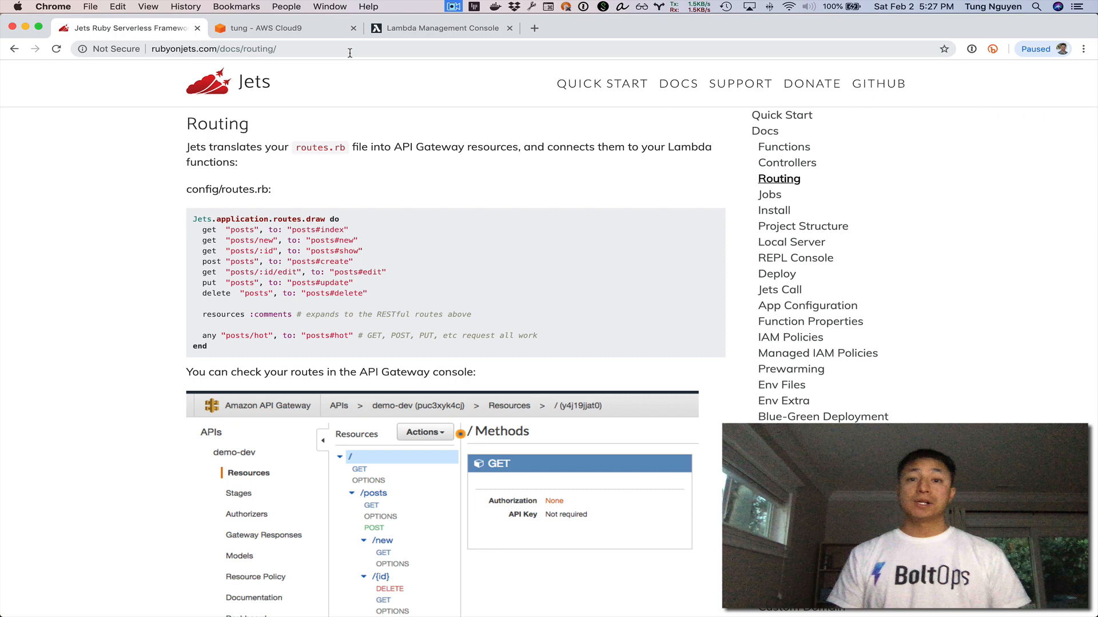
mouse_move(371, 72)
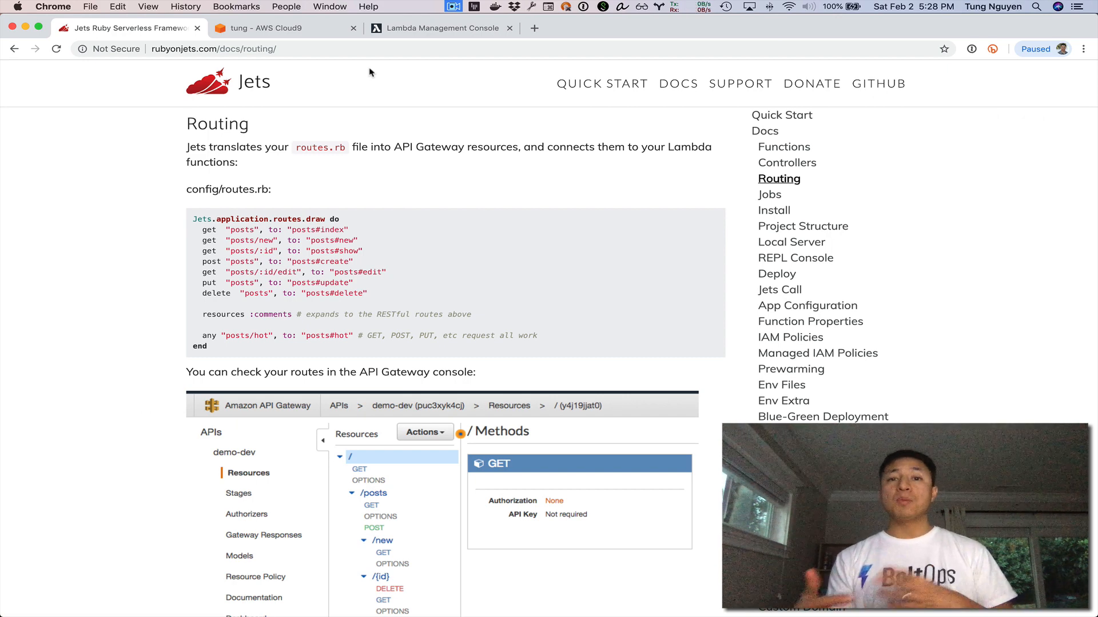
mouse_move(382, 98)
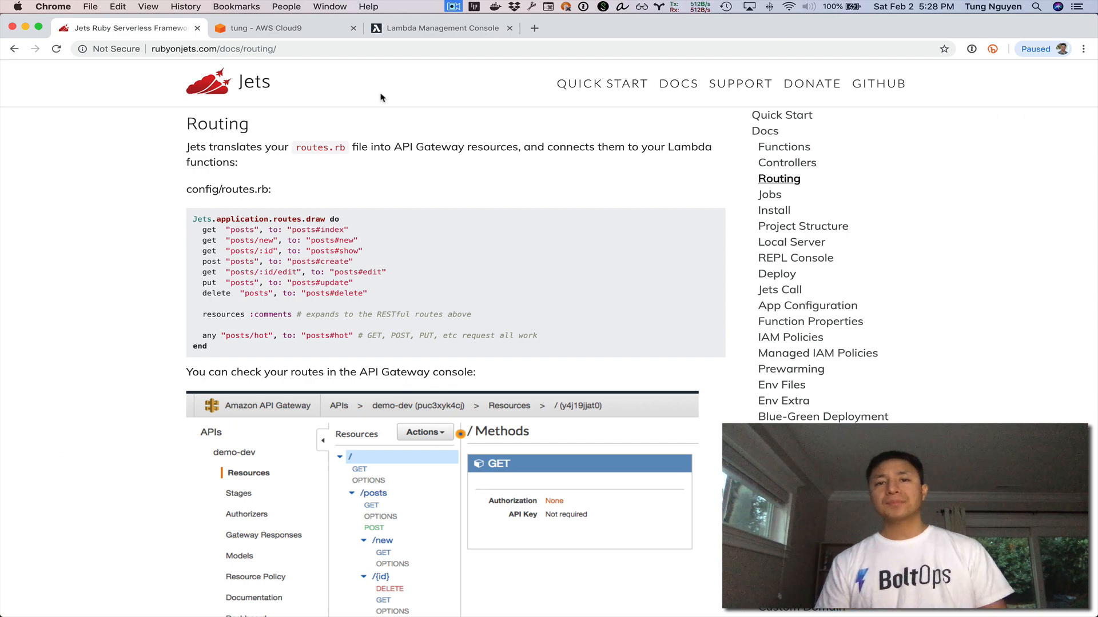